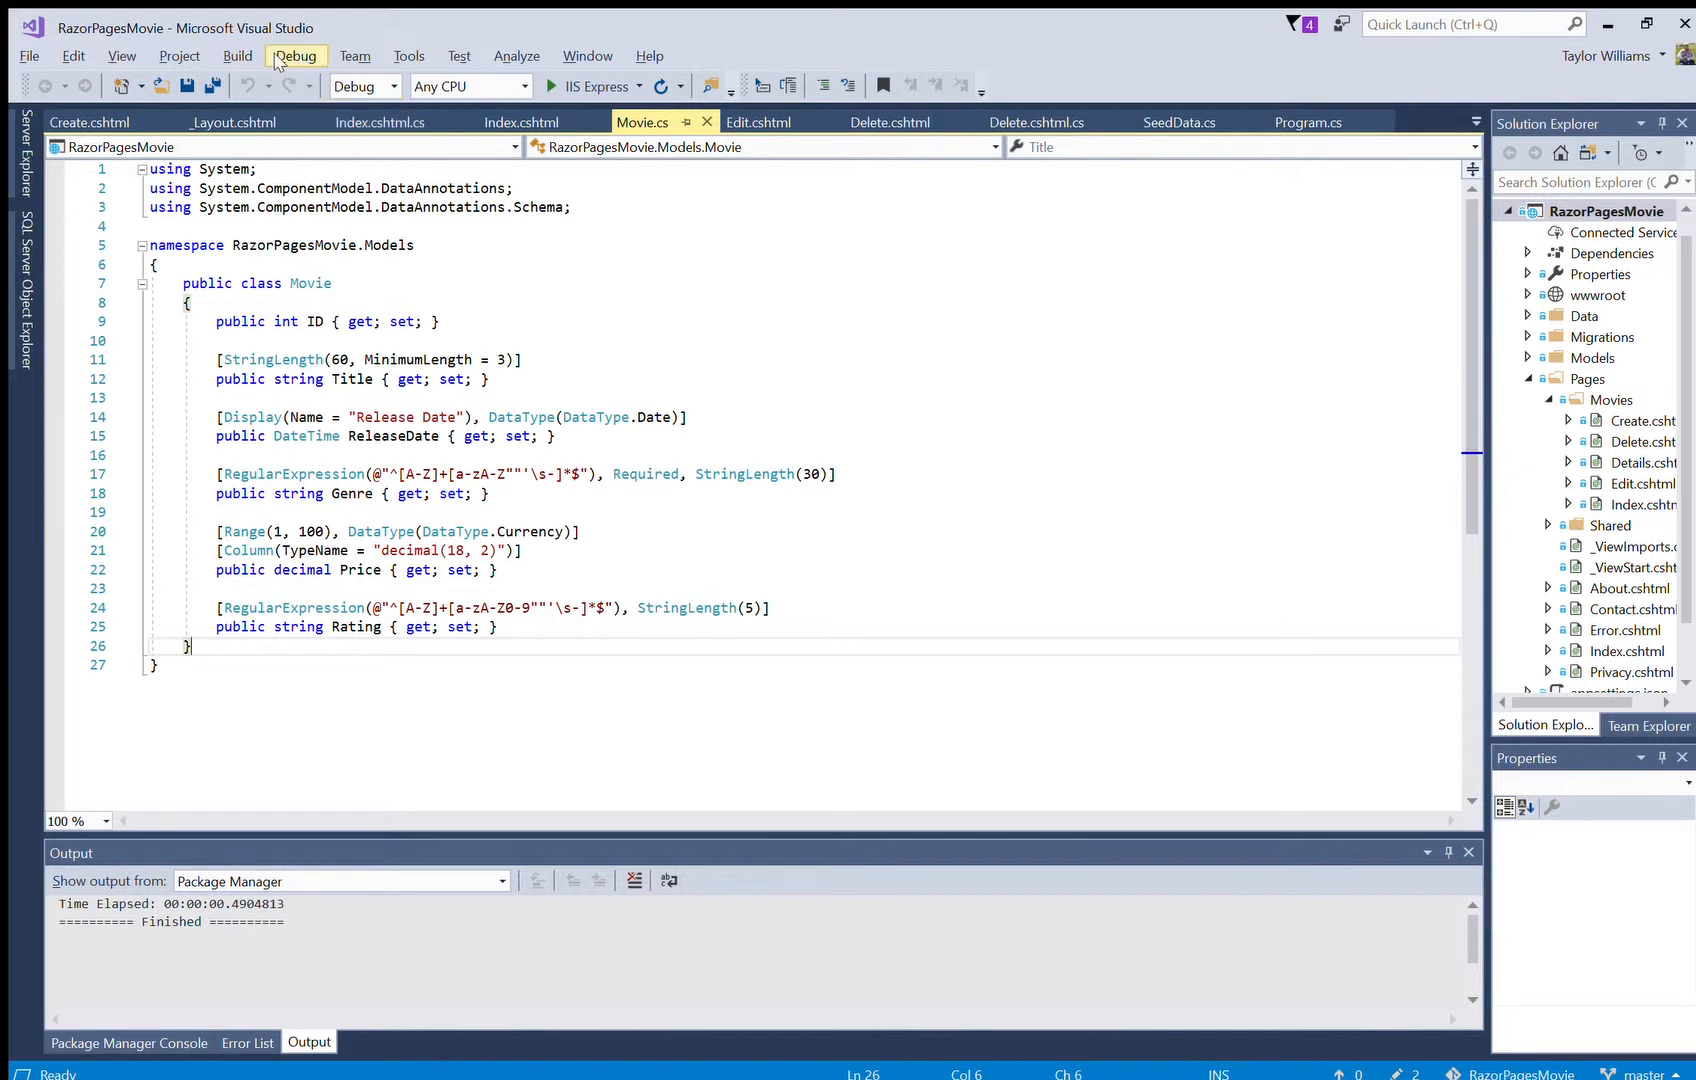
mouse_move(30, 56)
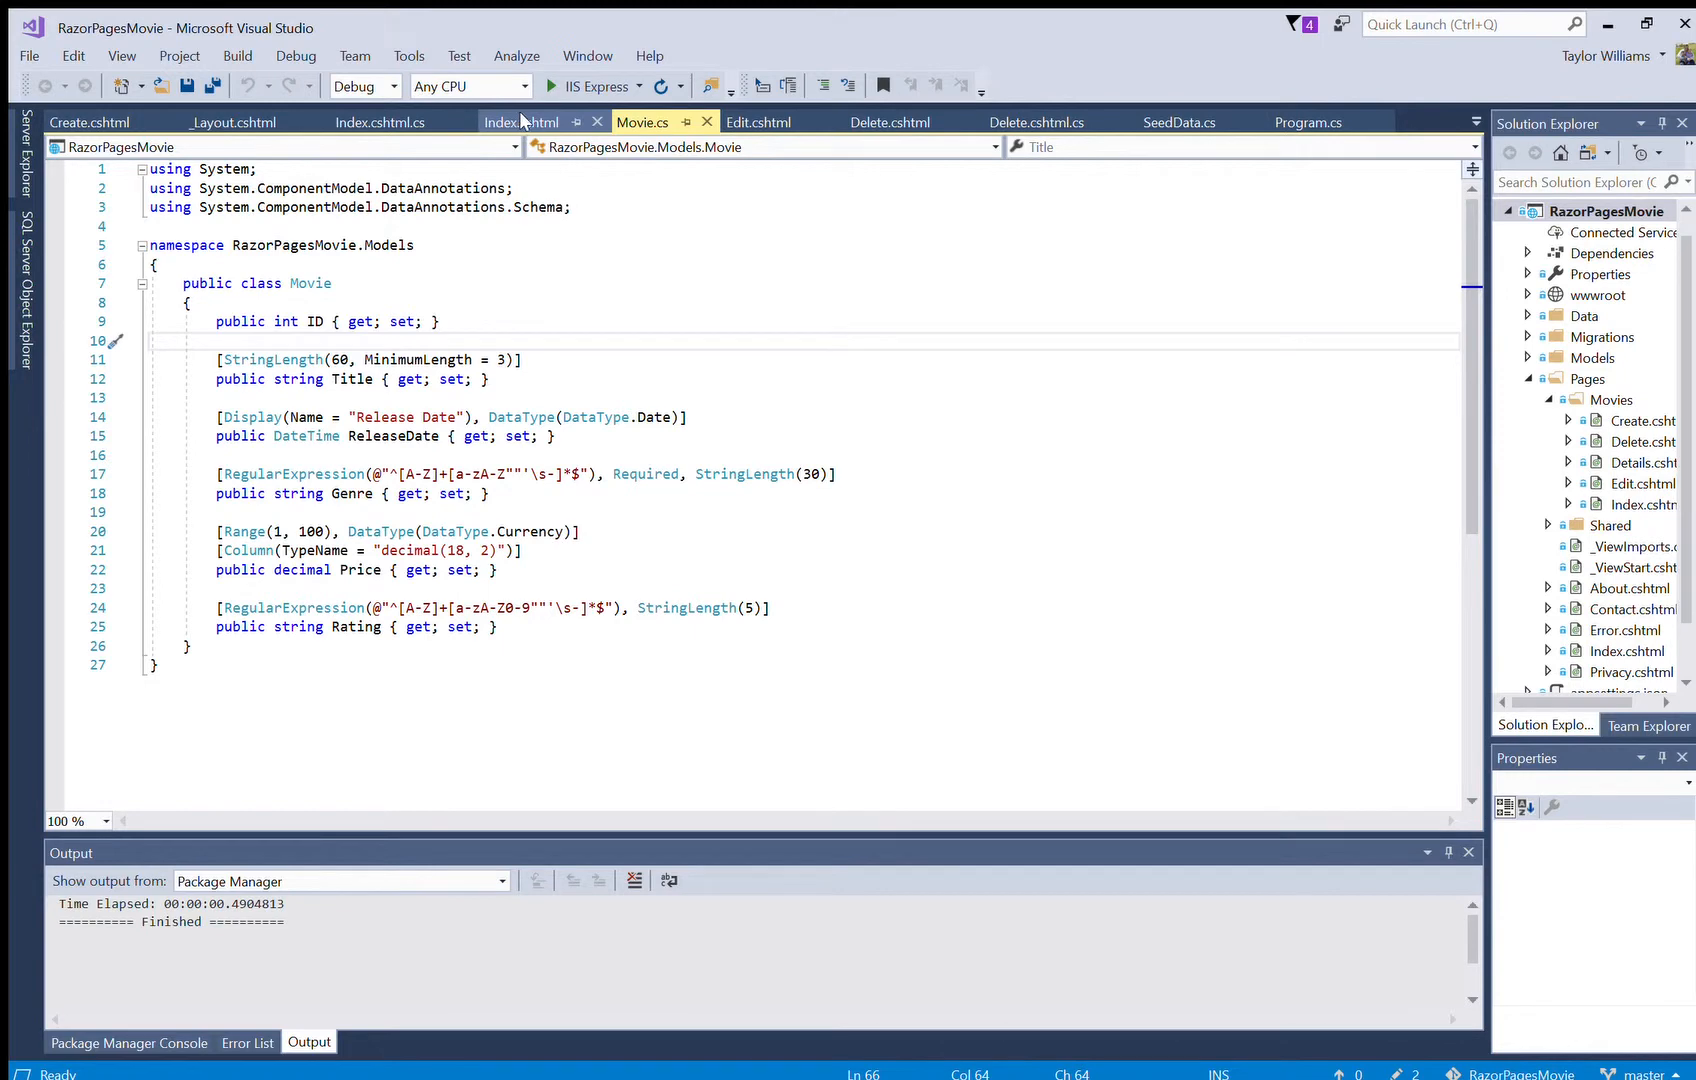
- Switch to Index.cshtml showing the genre and title search form markup
left_click(520, 122)
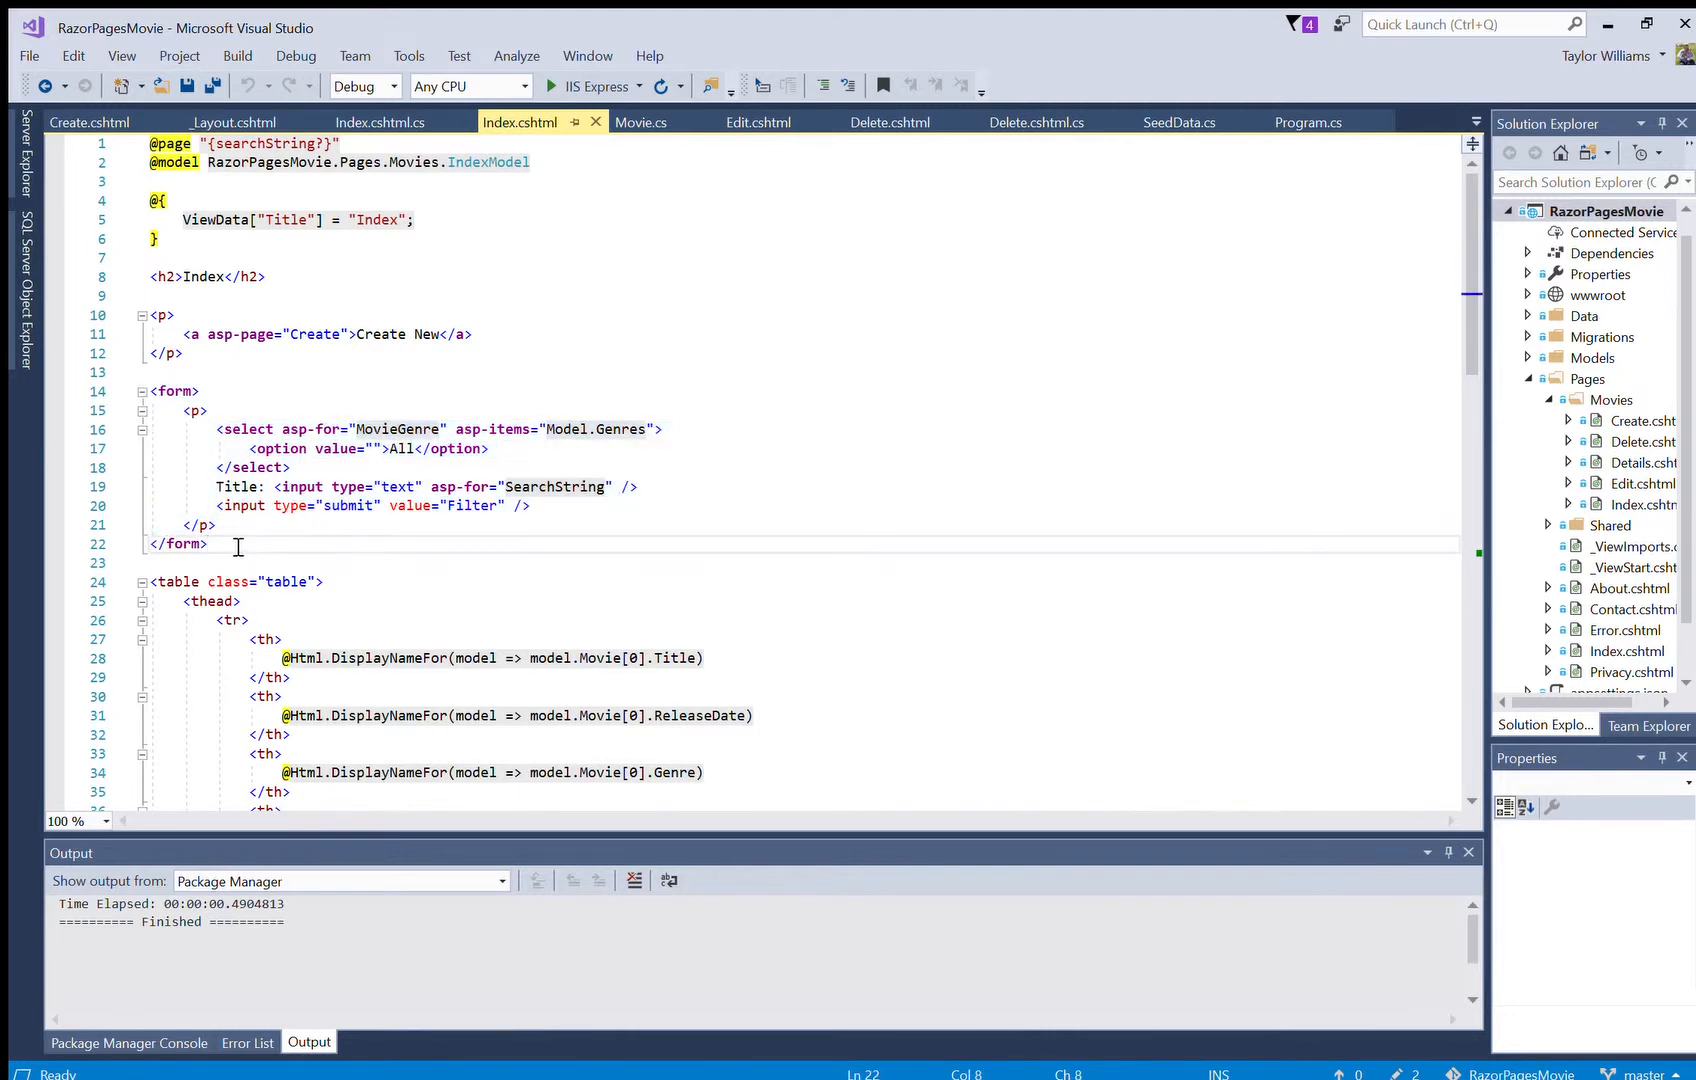
scroll("down", 3)
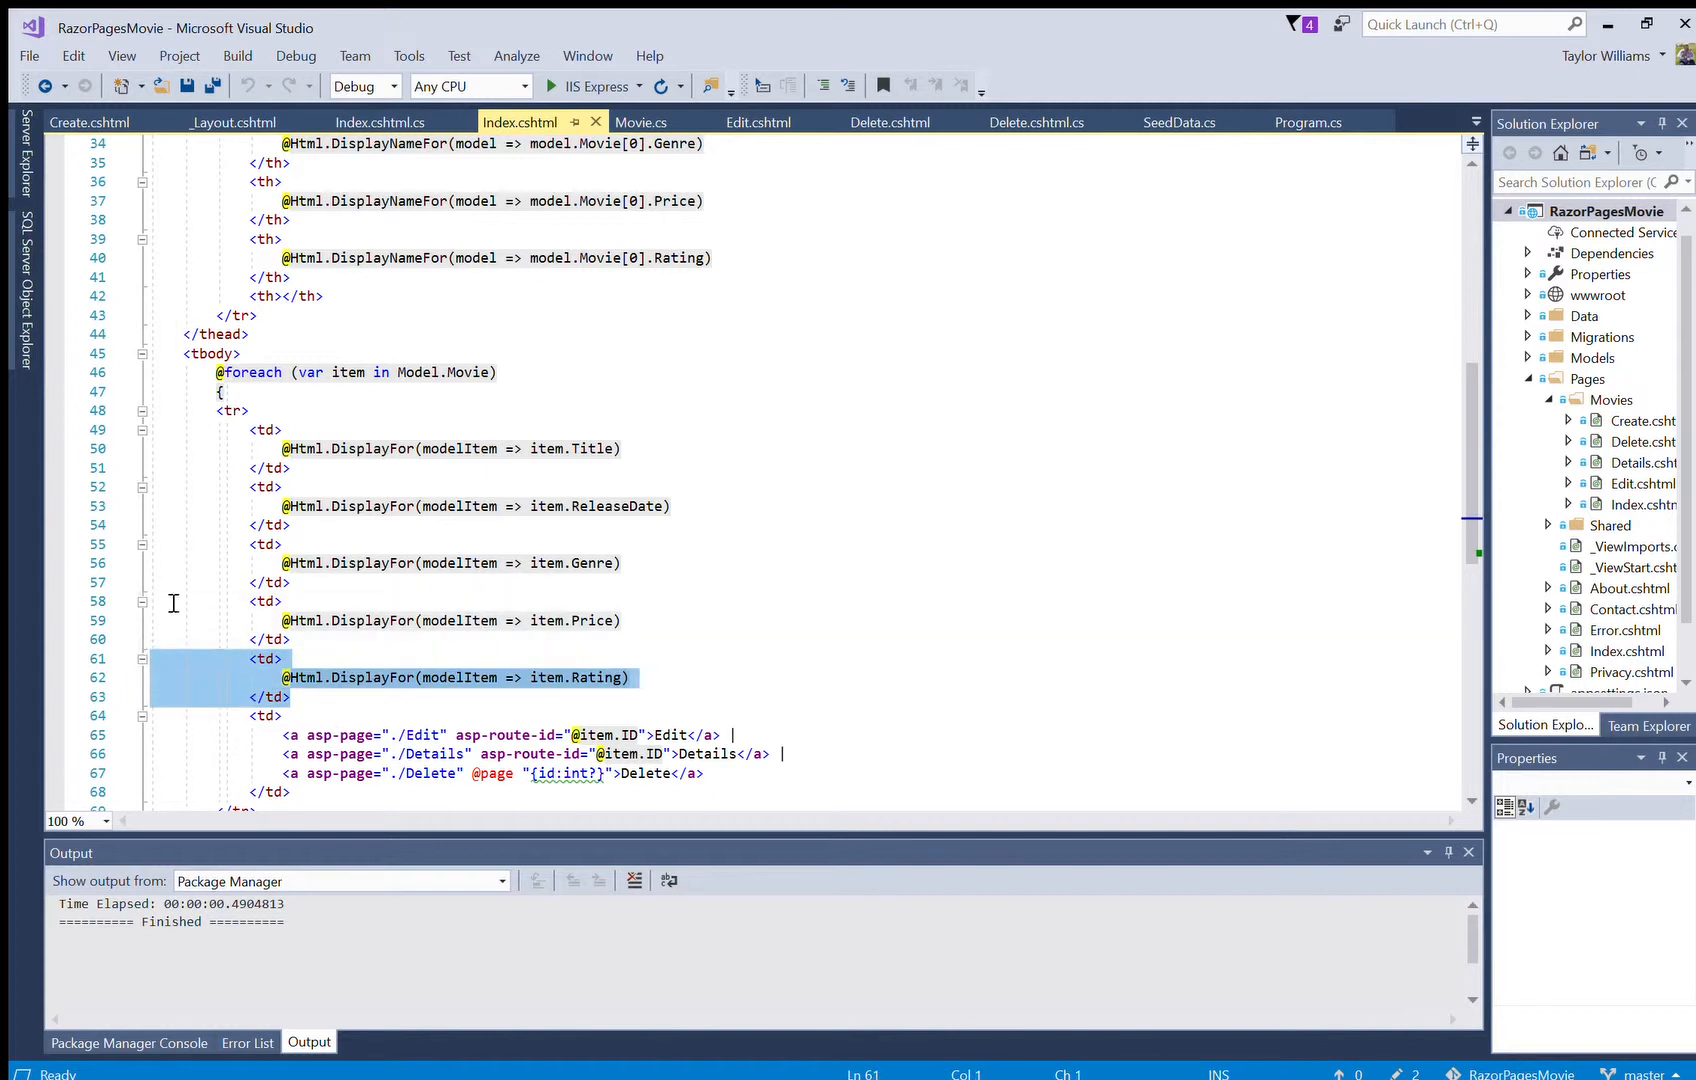
mouse_move(712, 602)
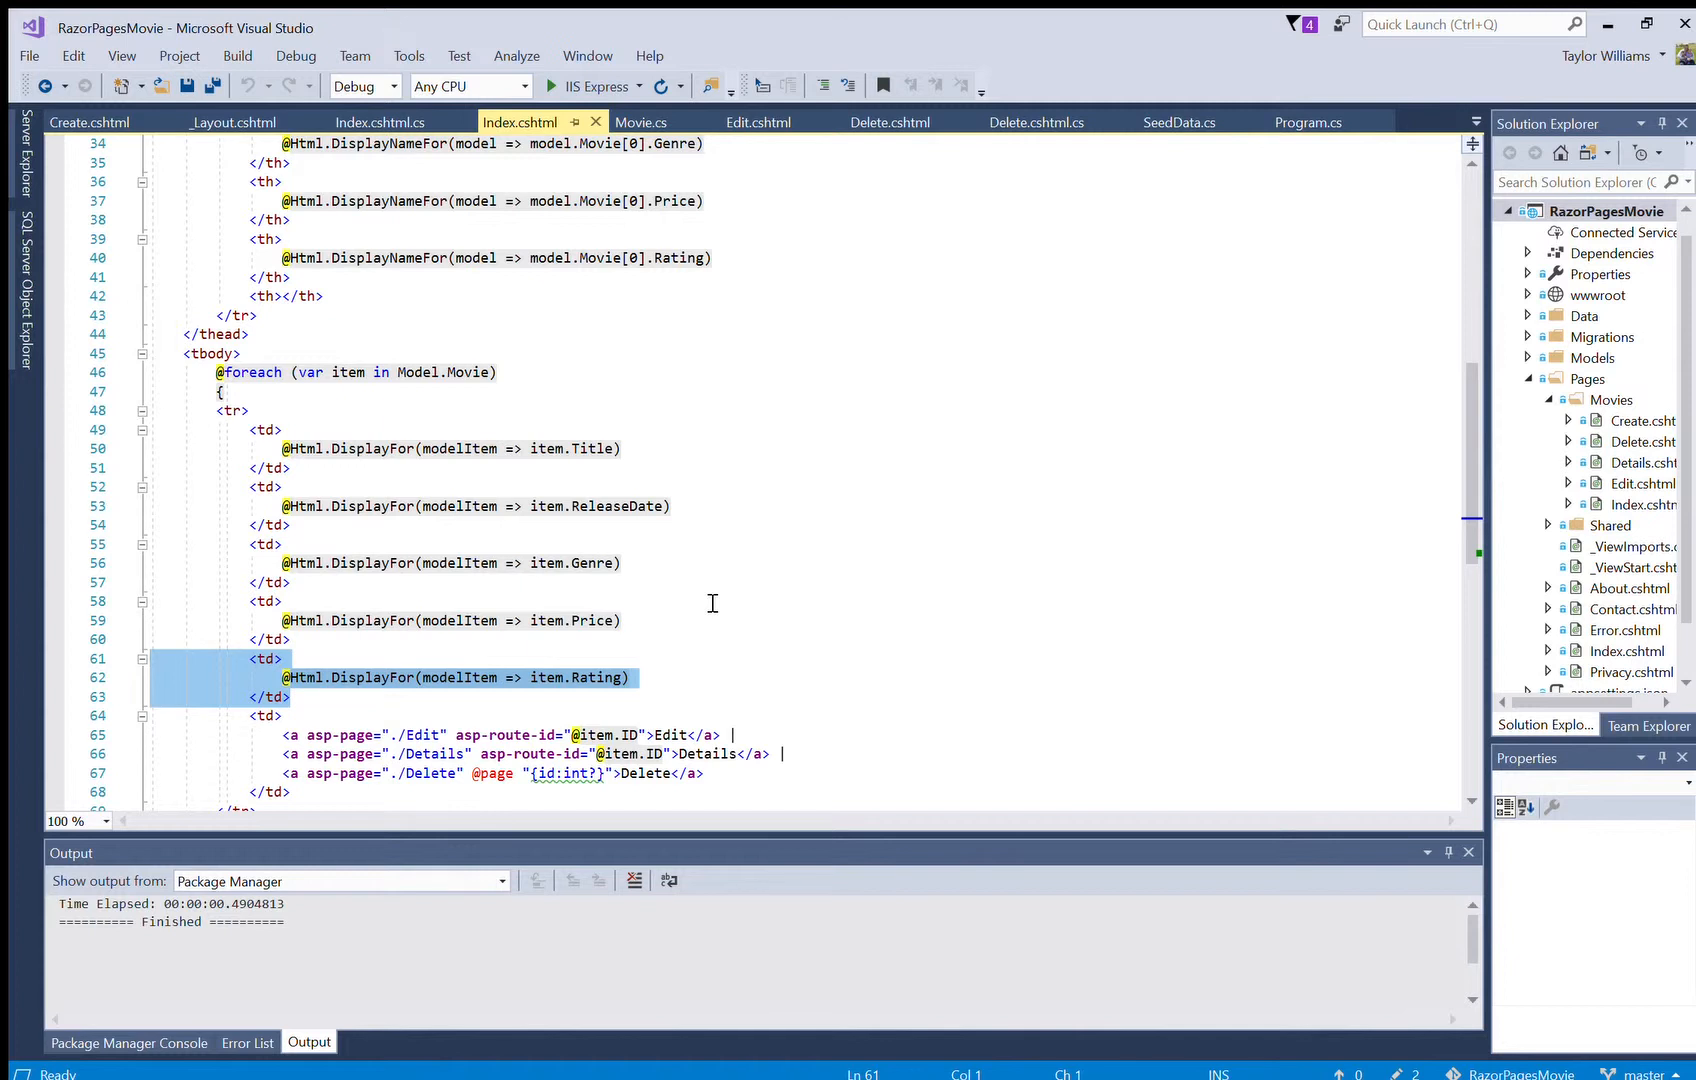
mouse_move(122, 56)
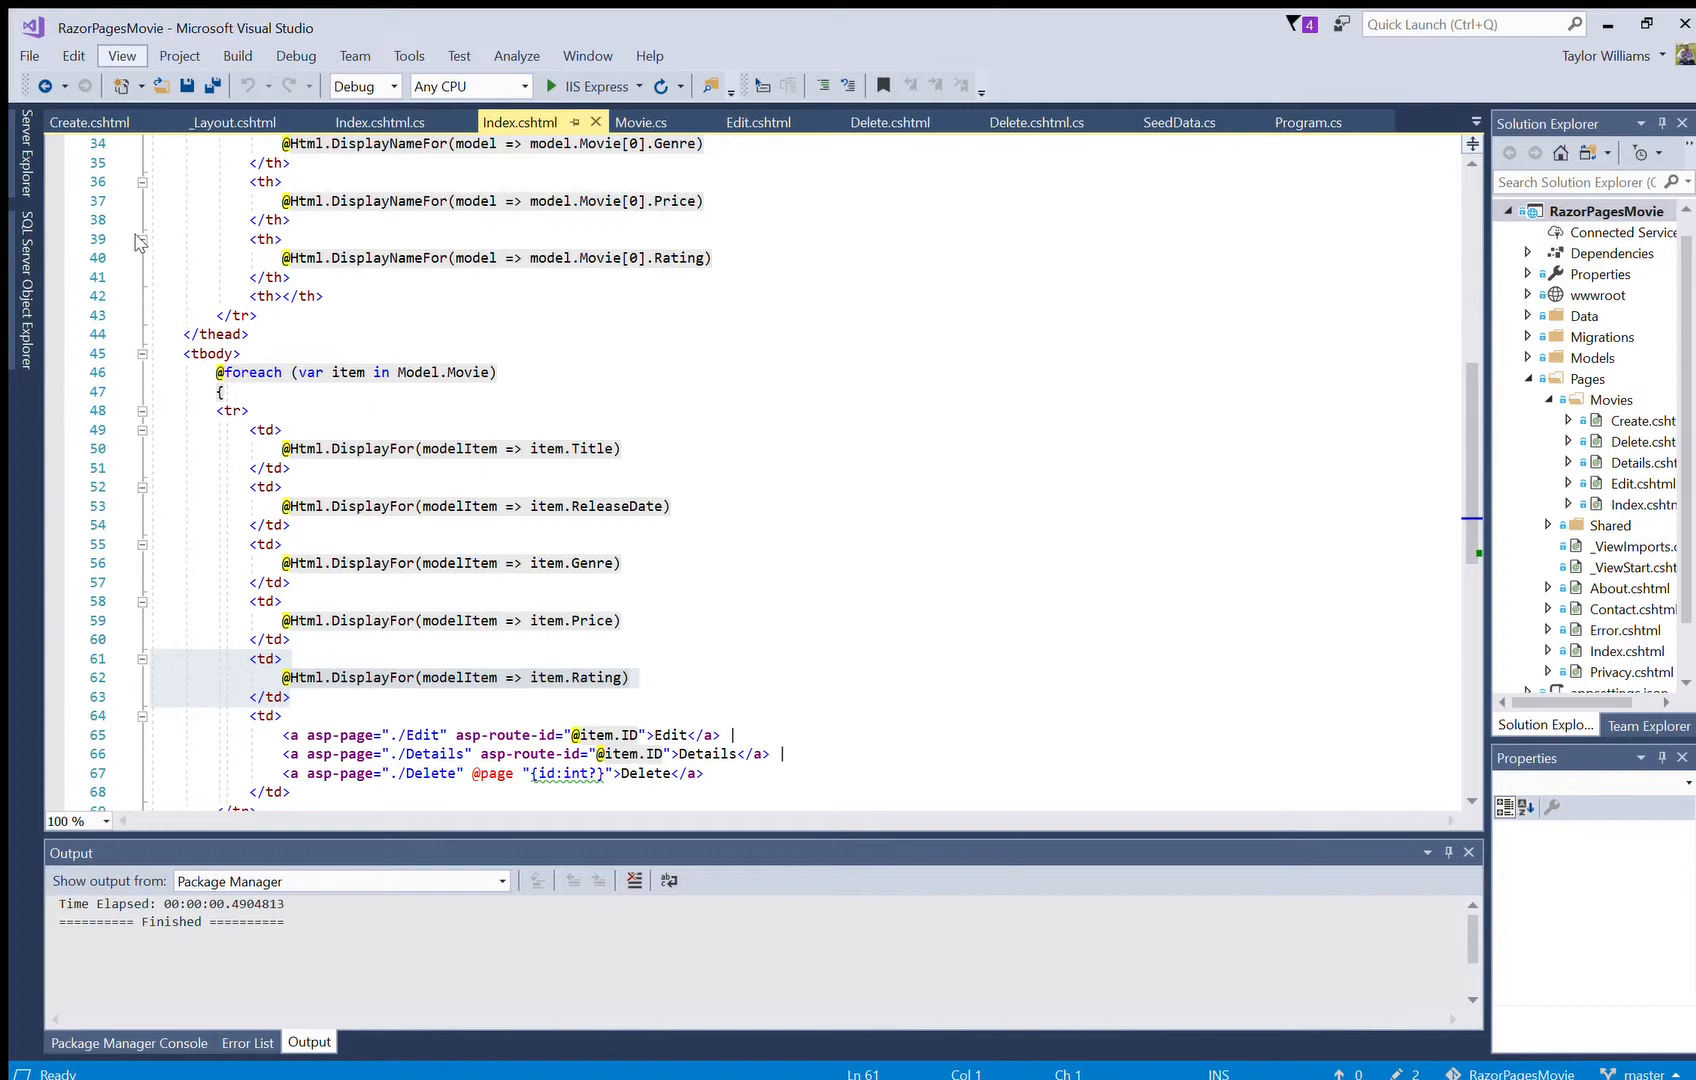
mouse_move(188, 244)
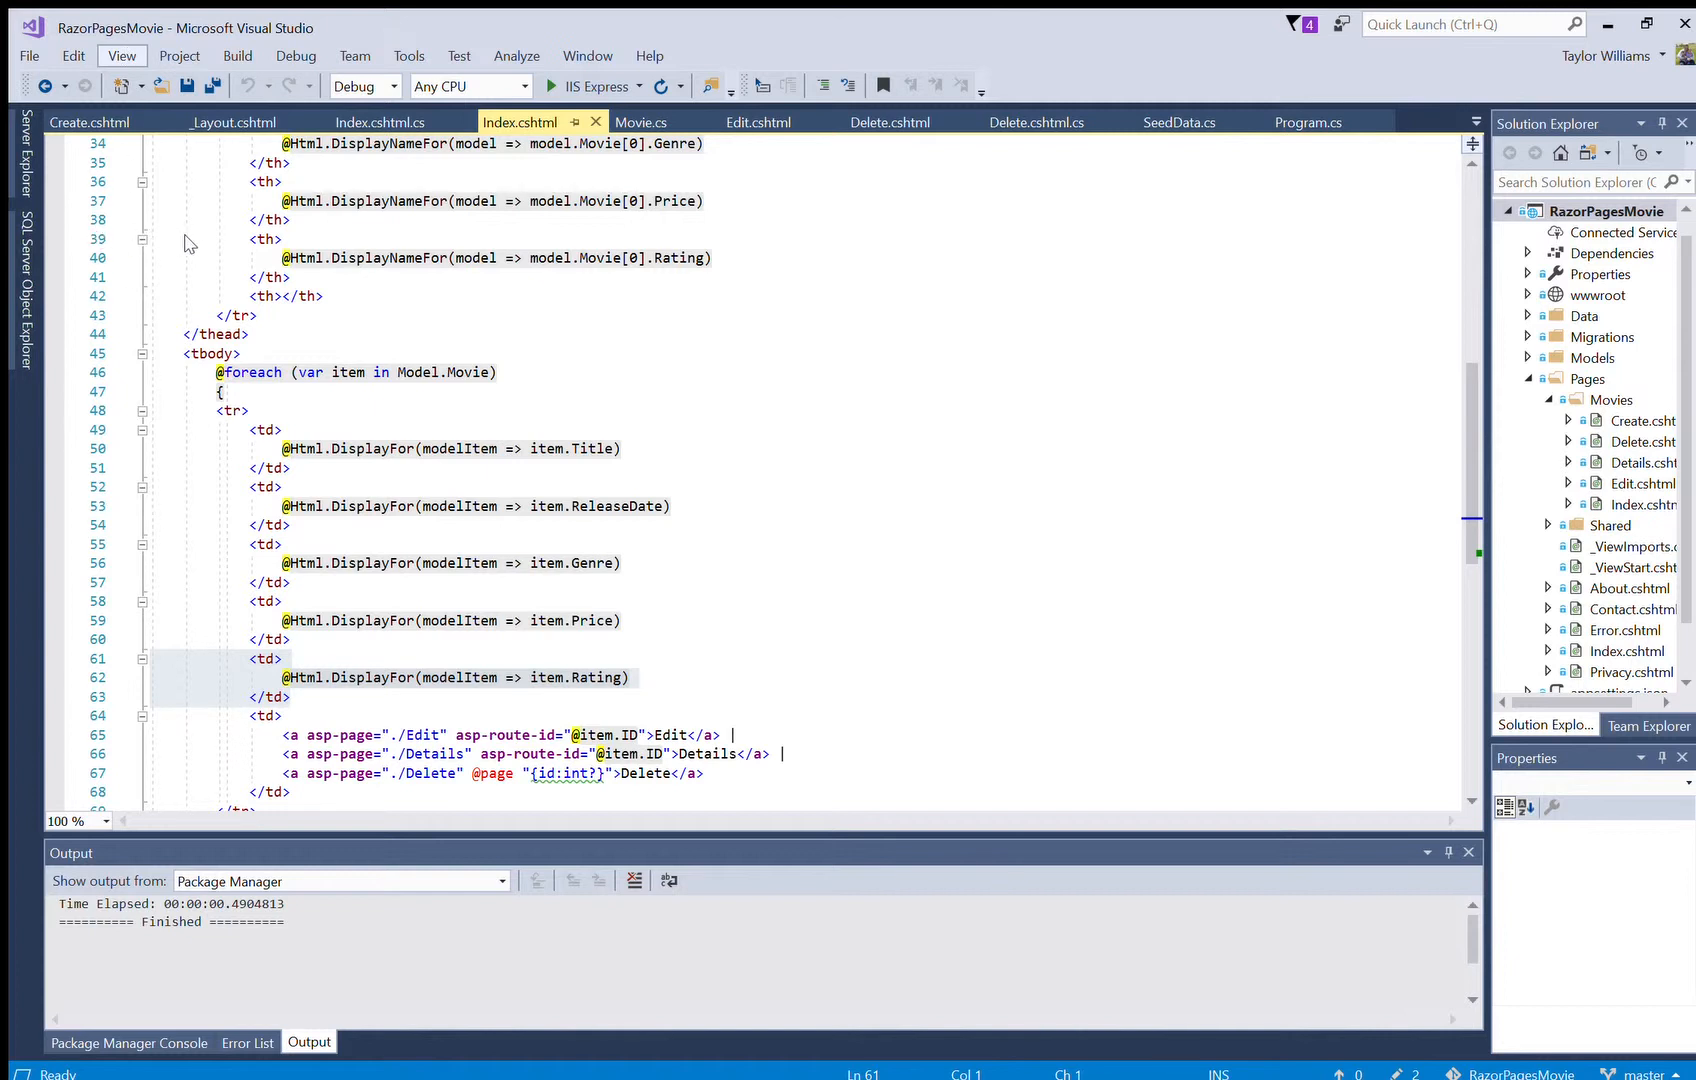
left_click(404, 314)
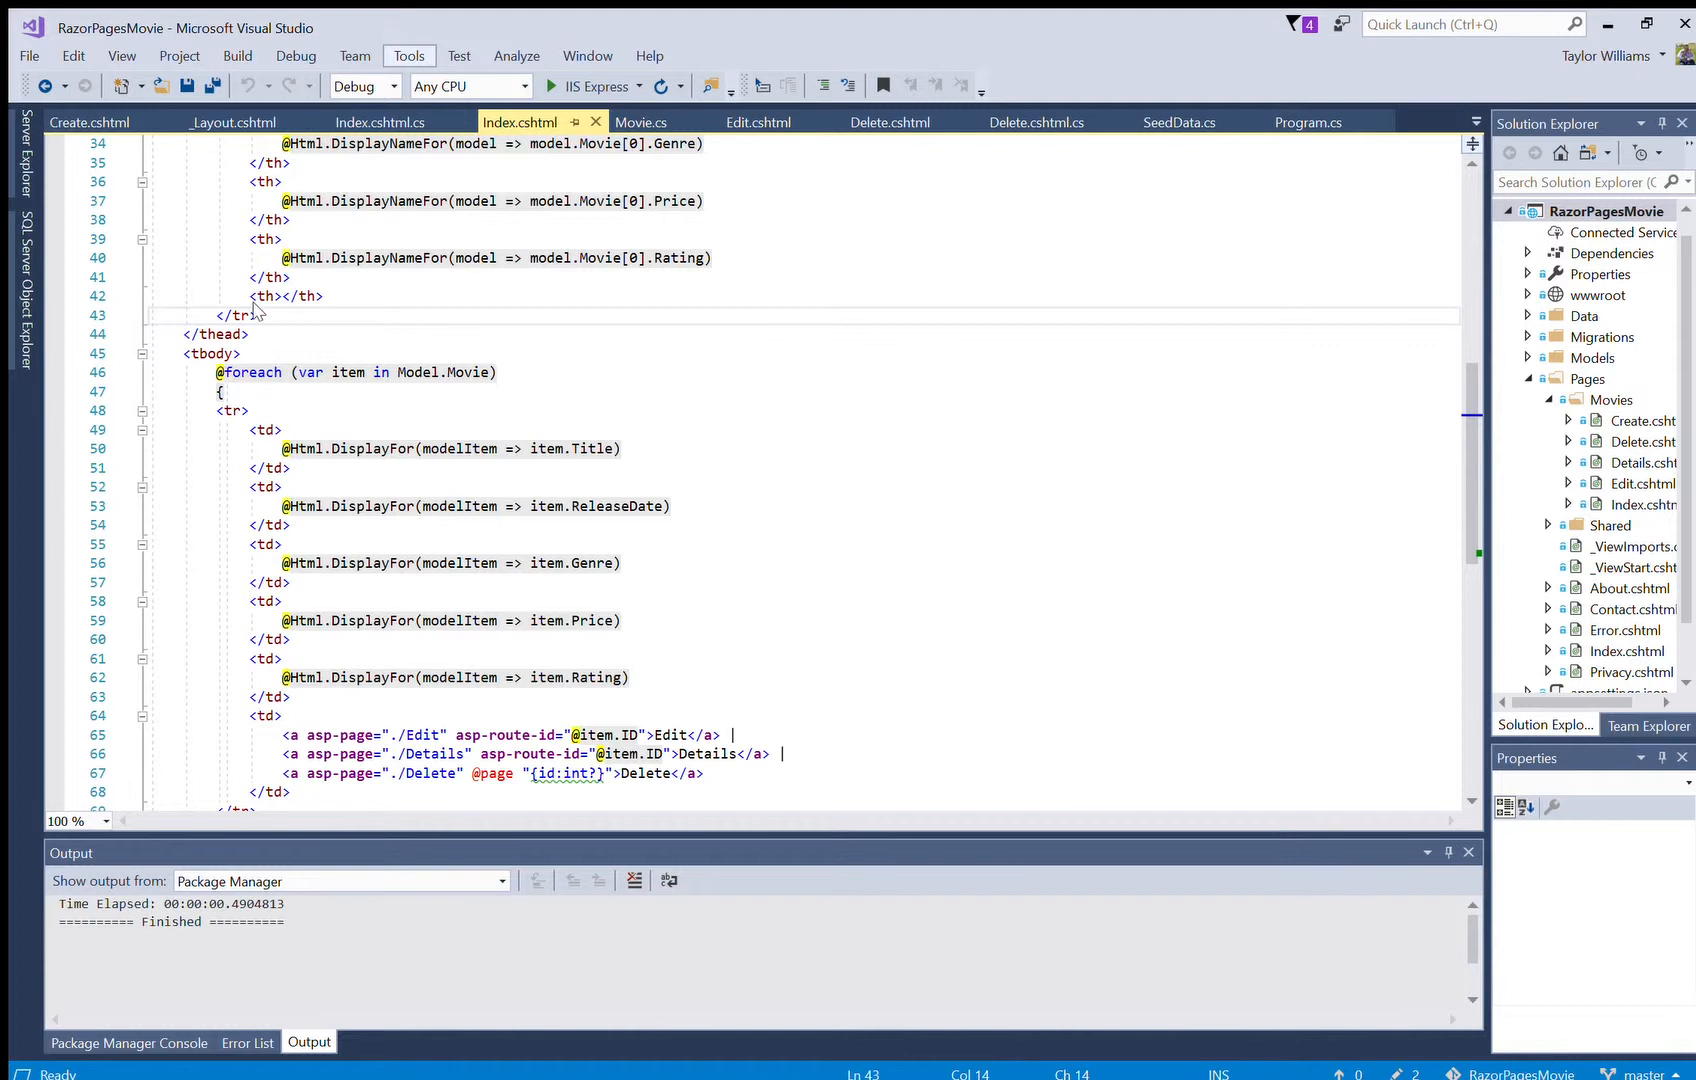
mouse_move(210, 350)
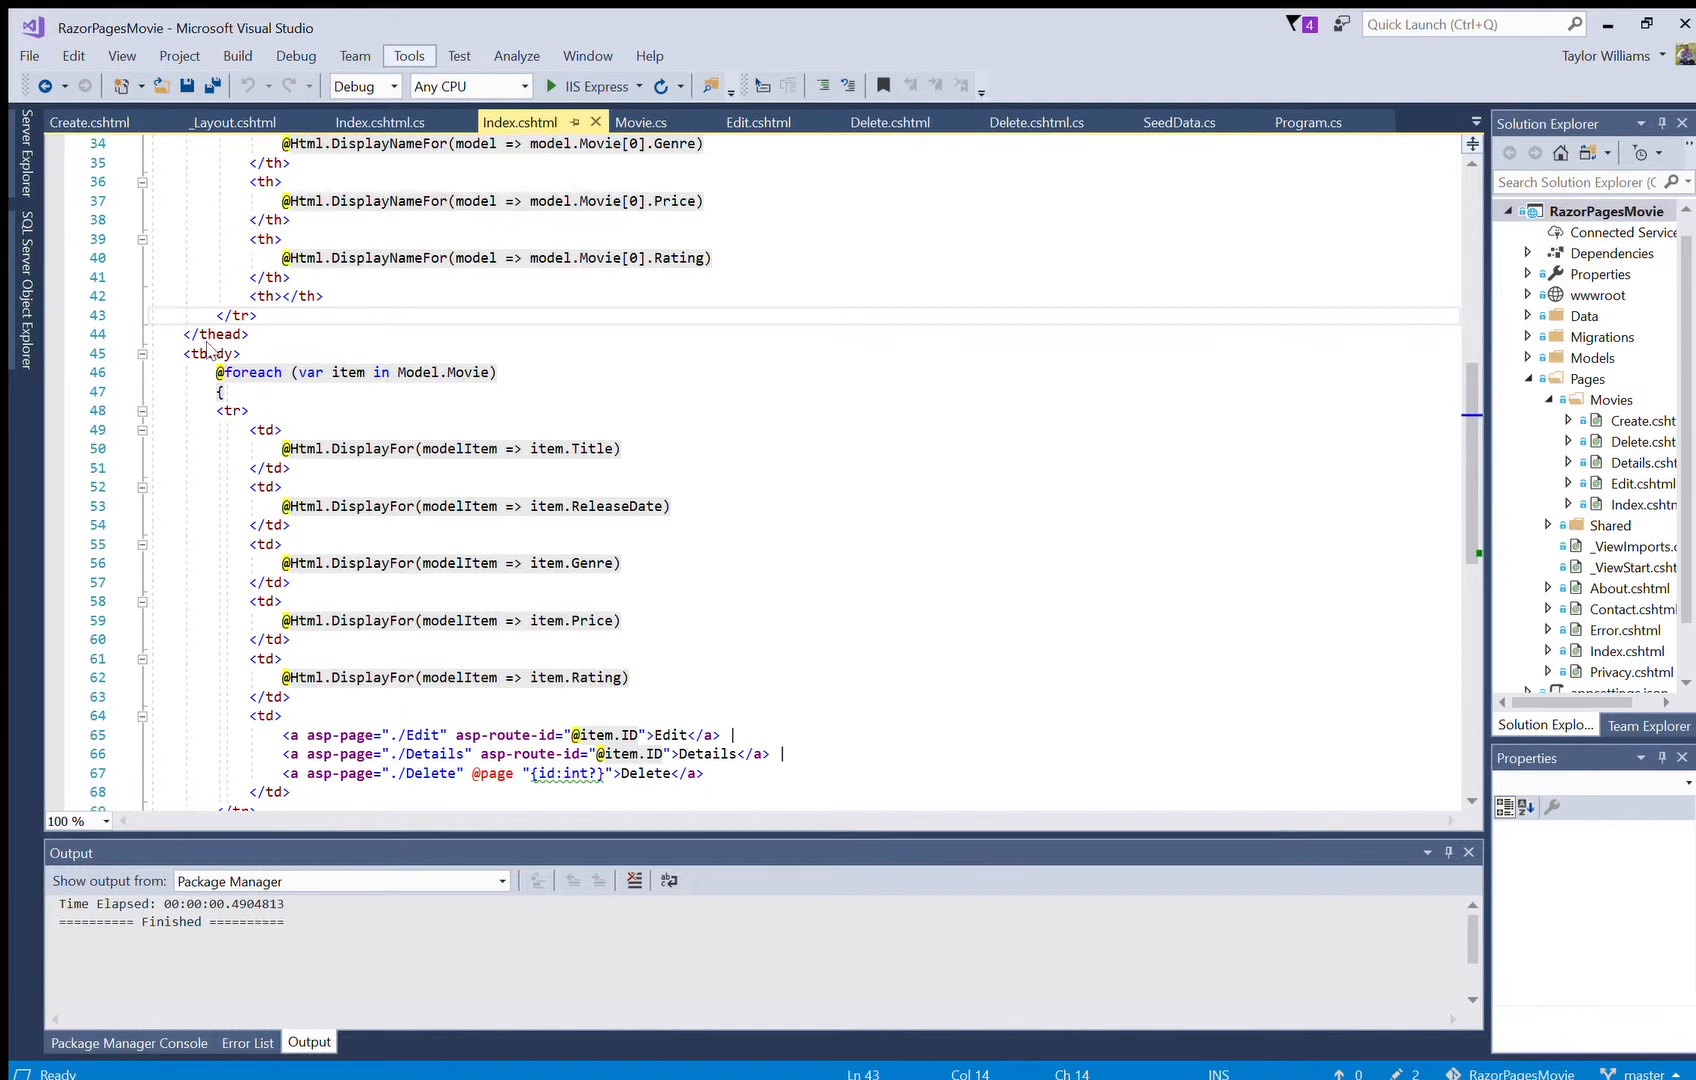
mouse_move(216, 750)
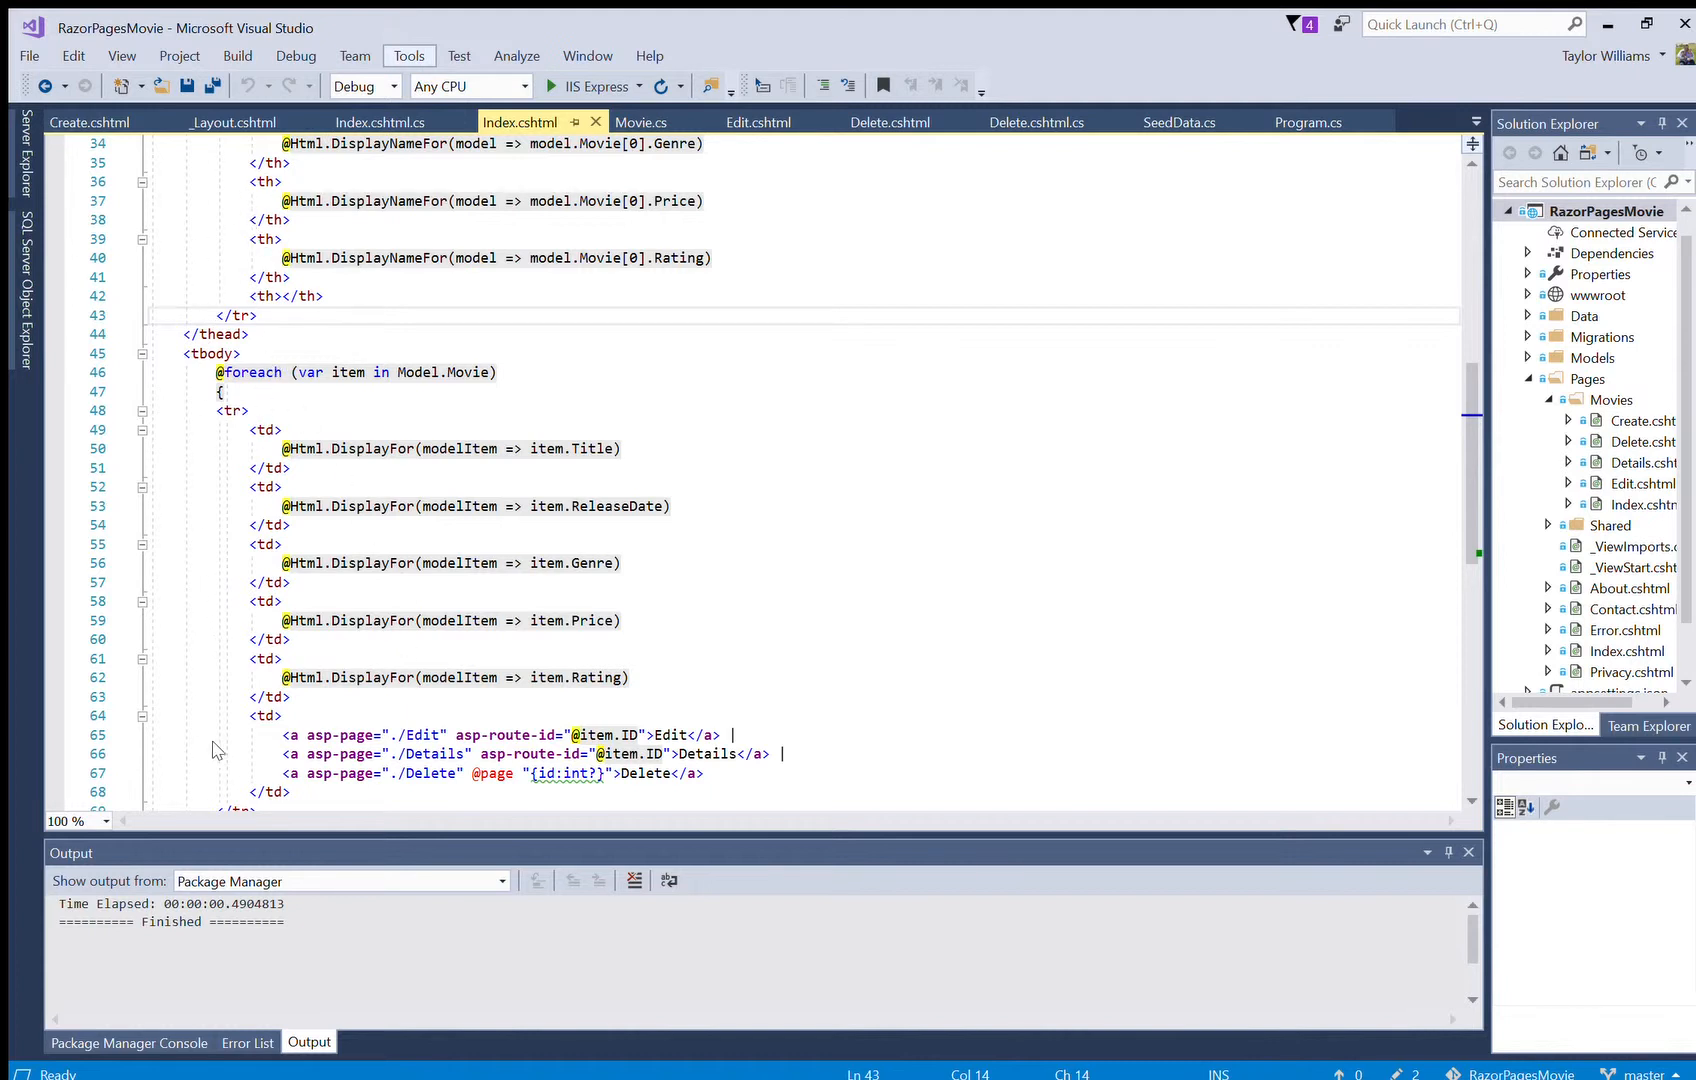
mouse_move(206, 492)
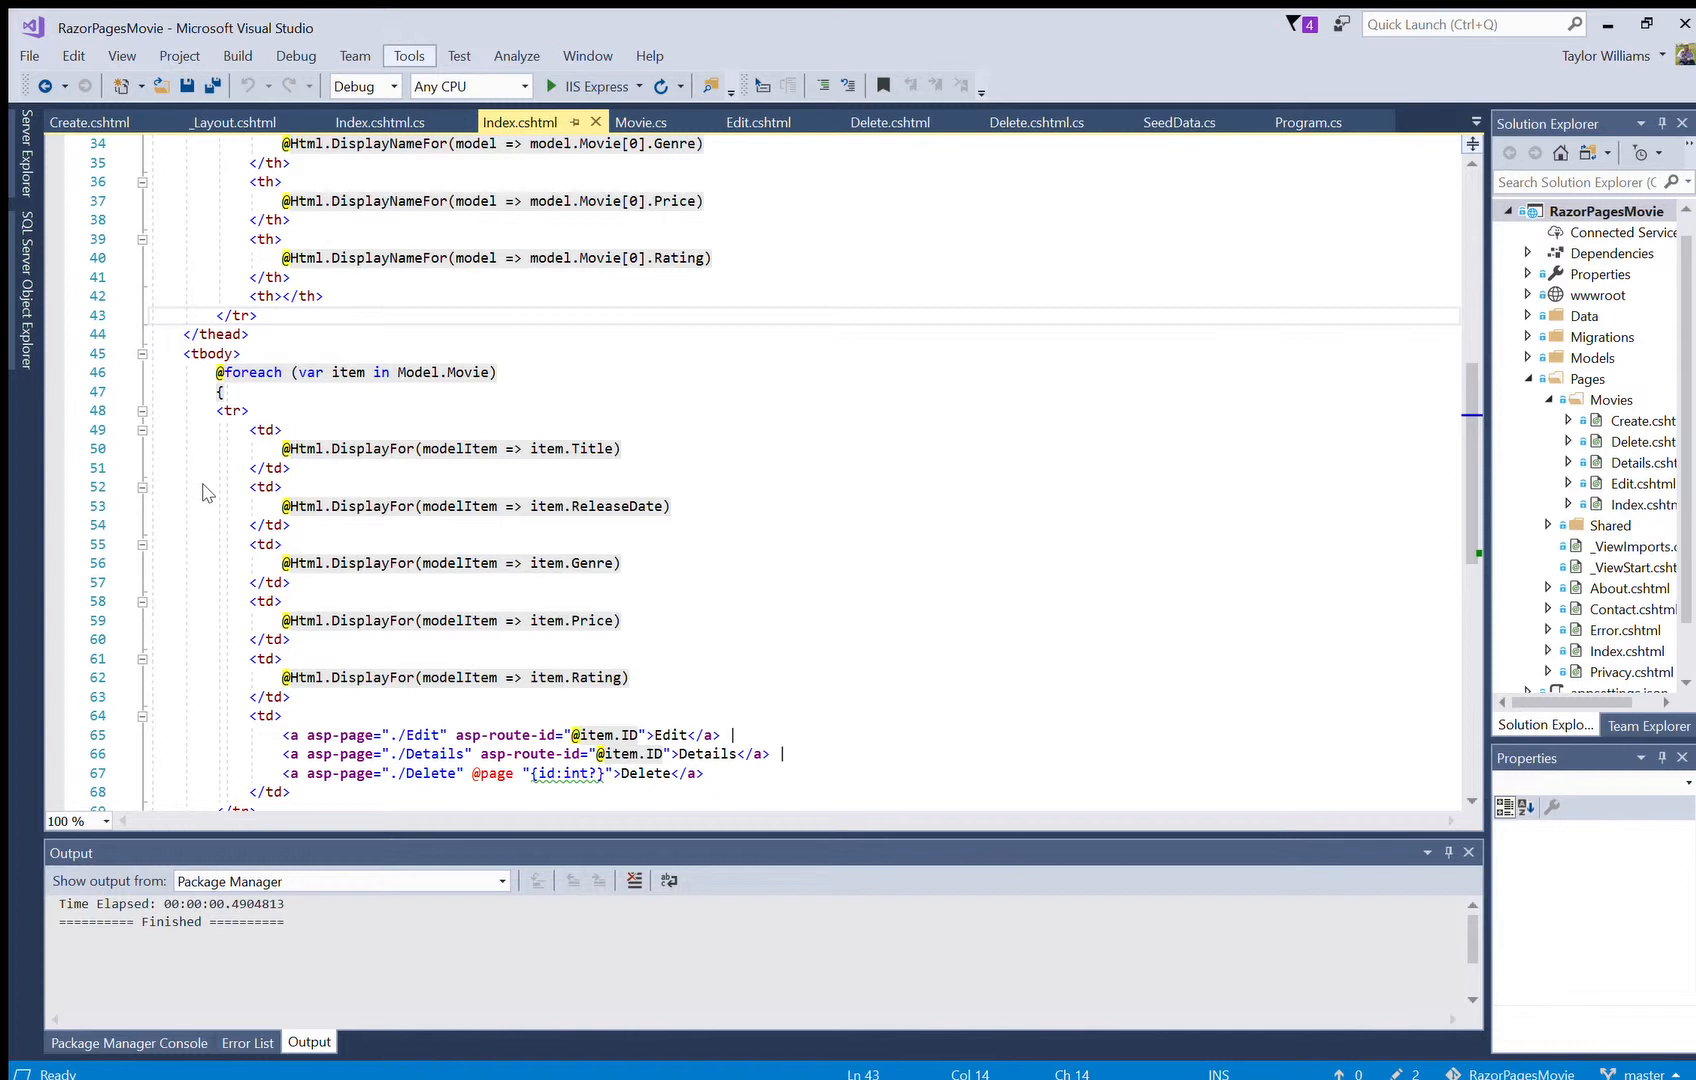
mouse_move(638, 496)
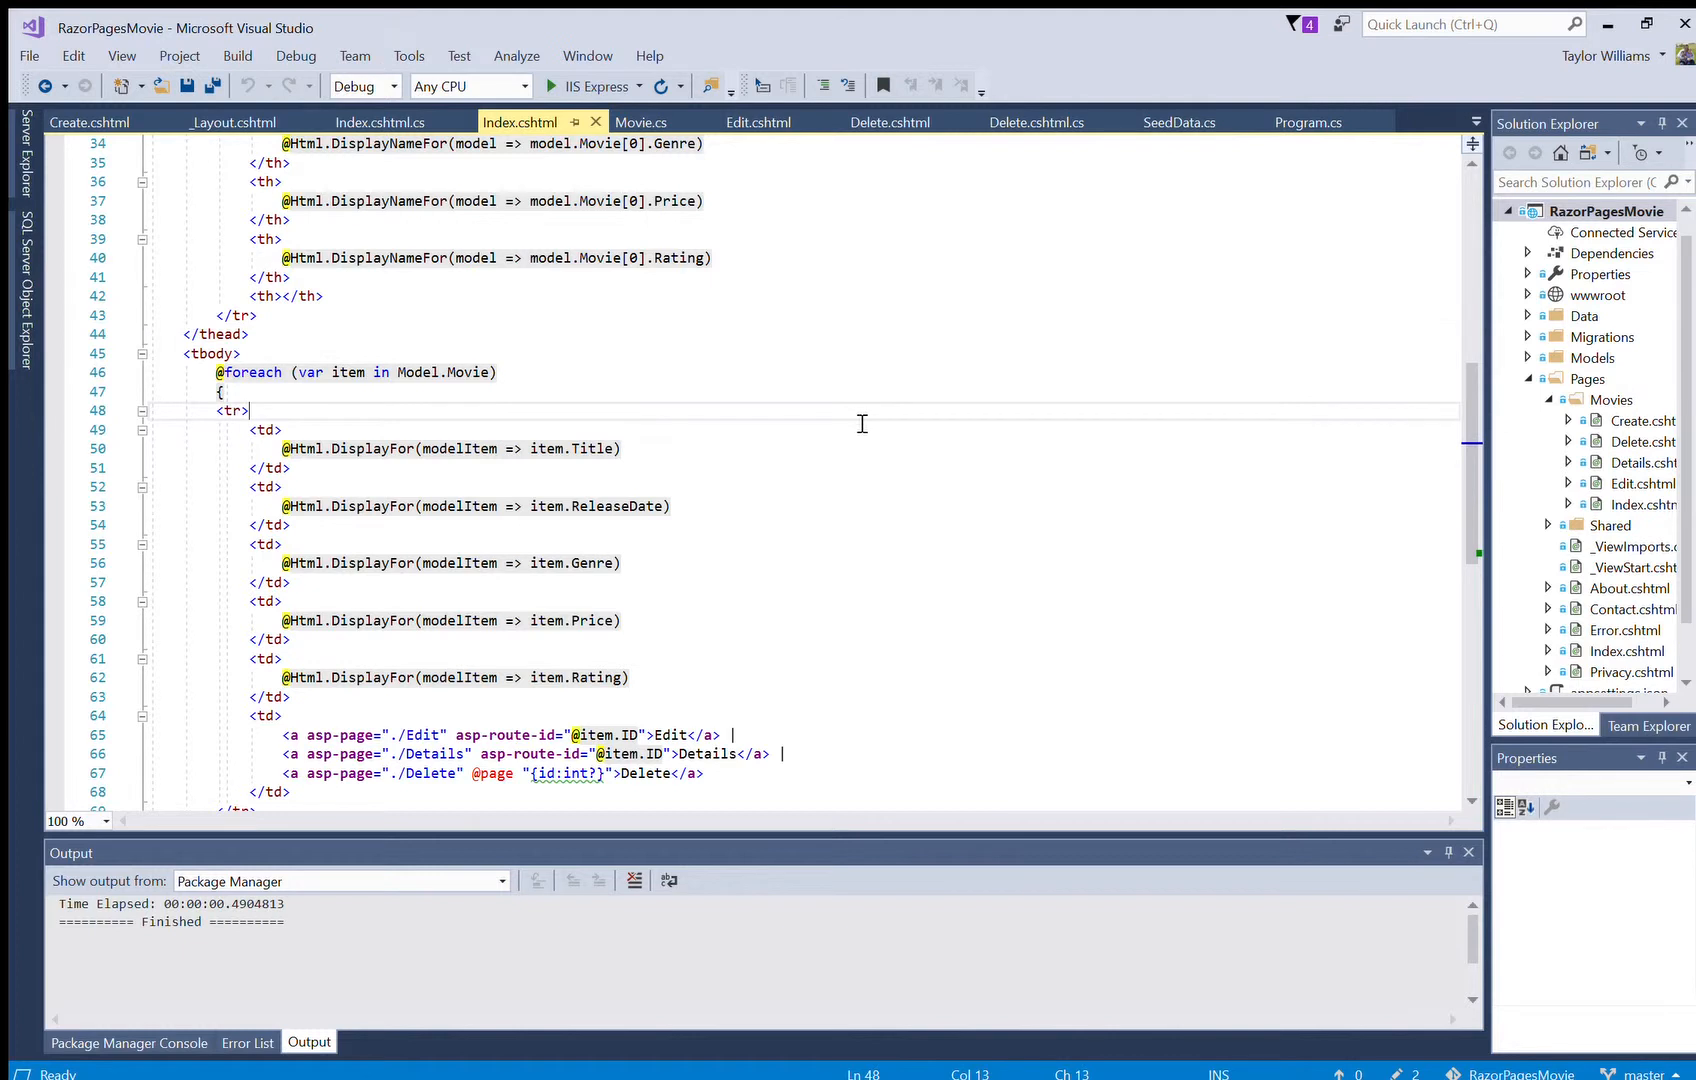
mouse_move(736, 484)
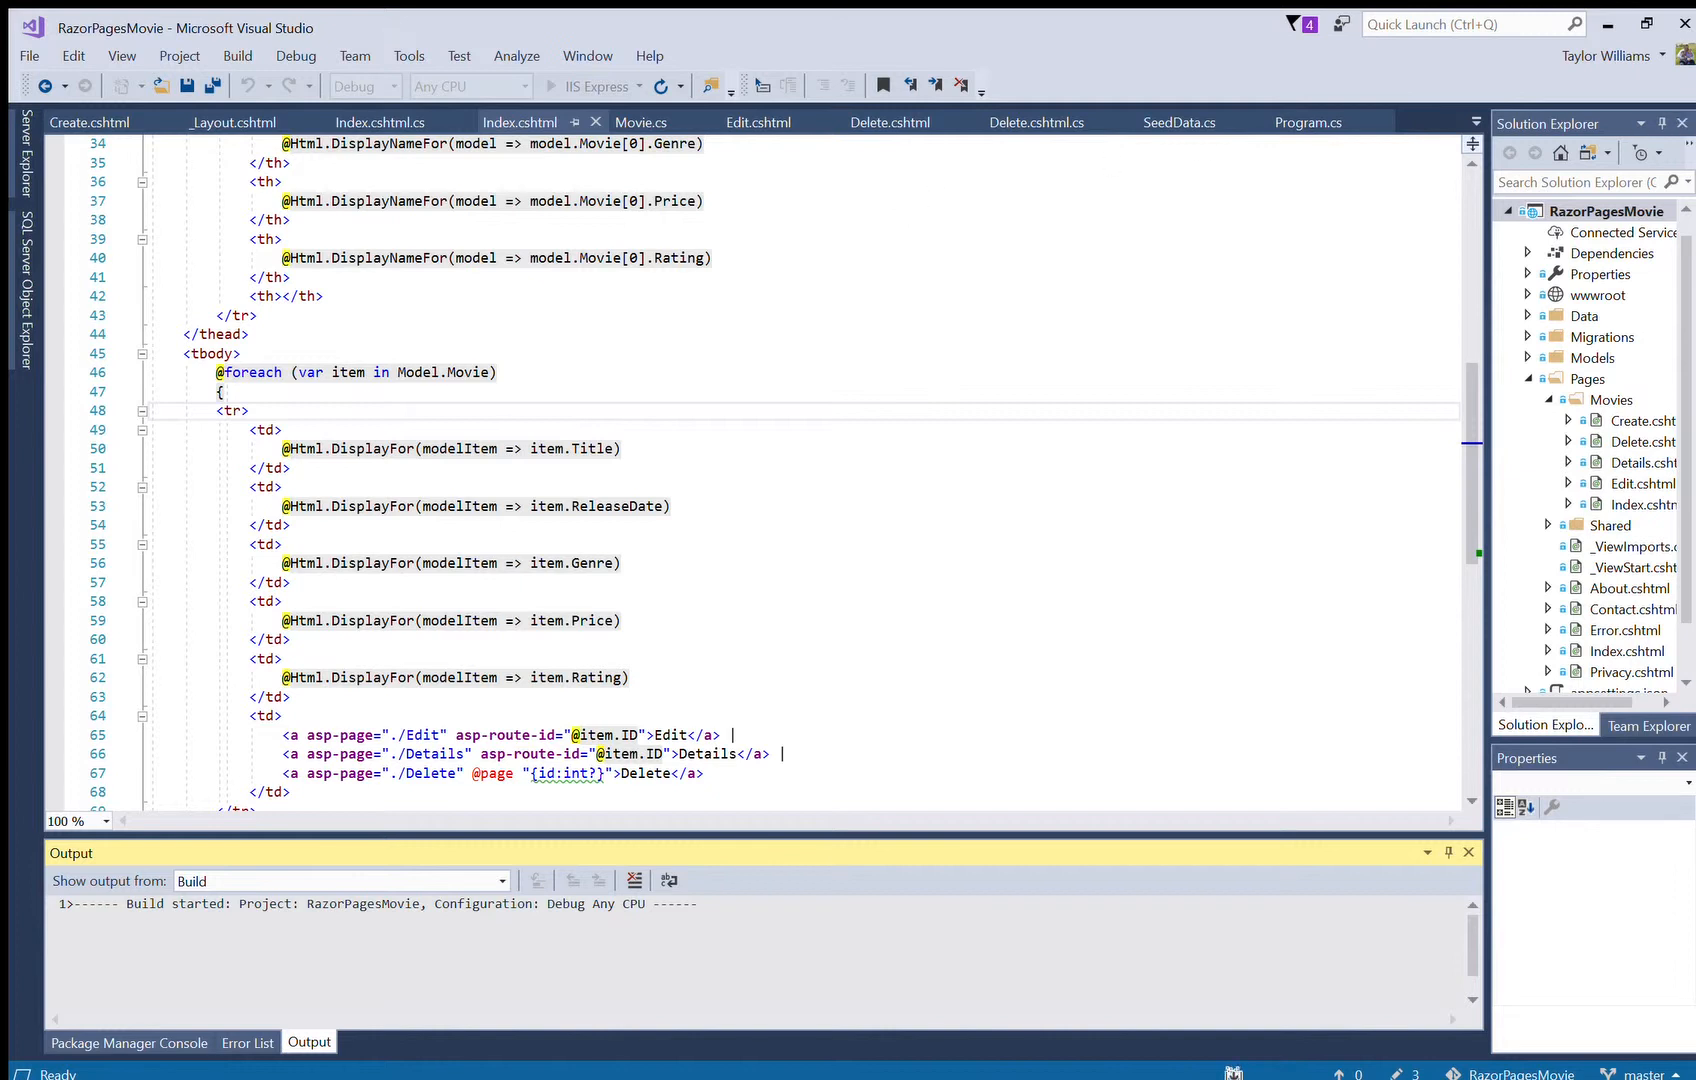
mouse_move(1058, 250)
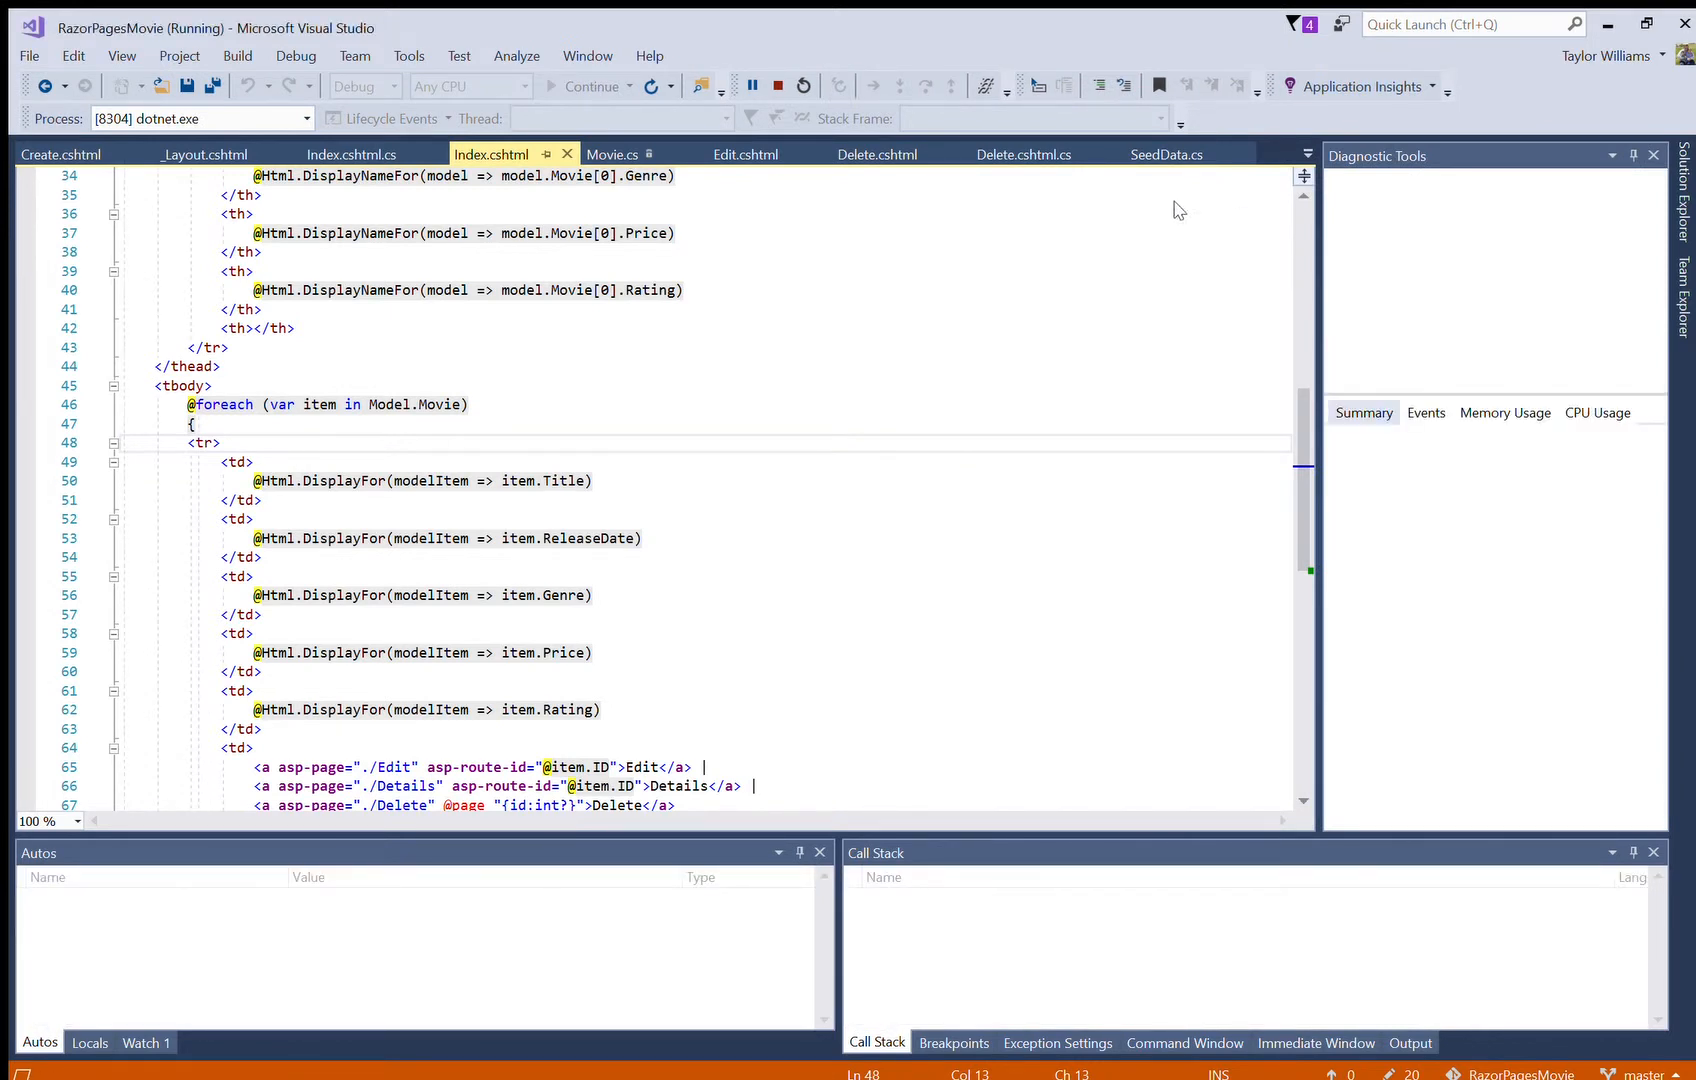
mouse_move(840, 116)
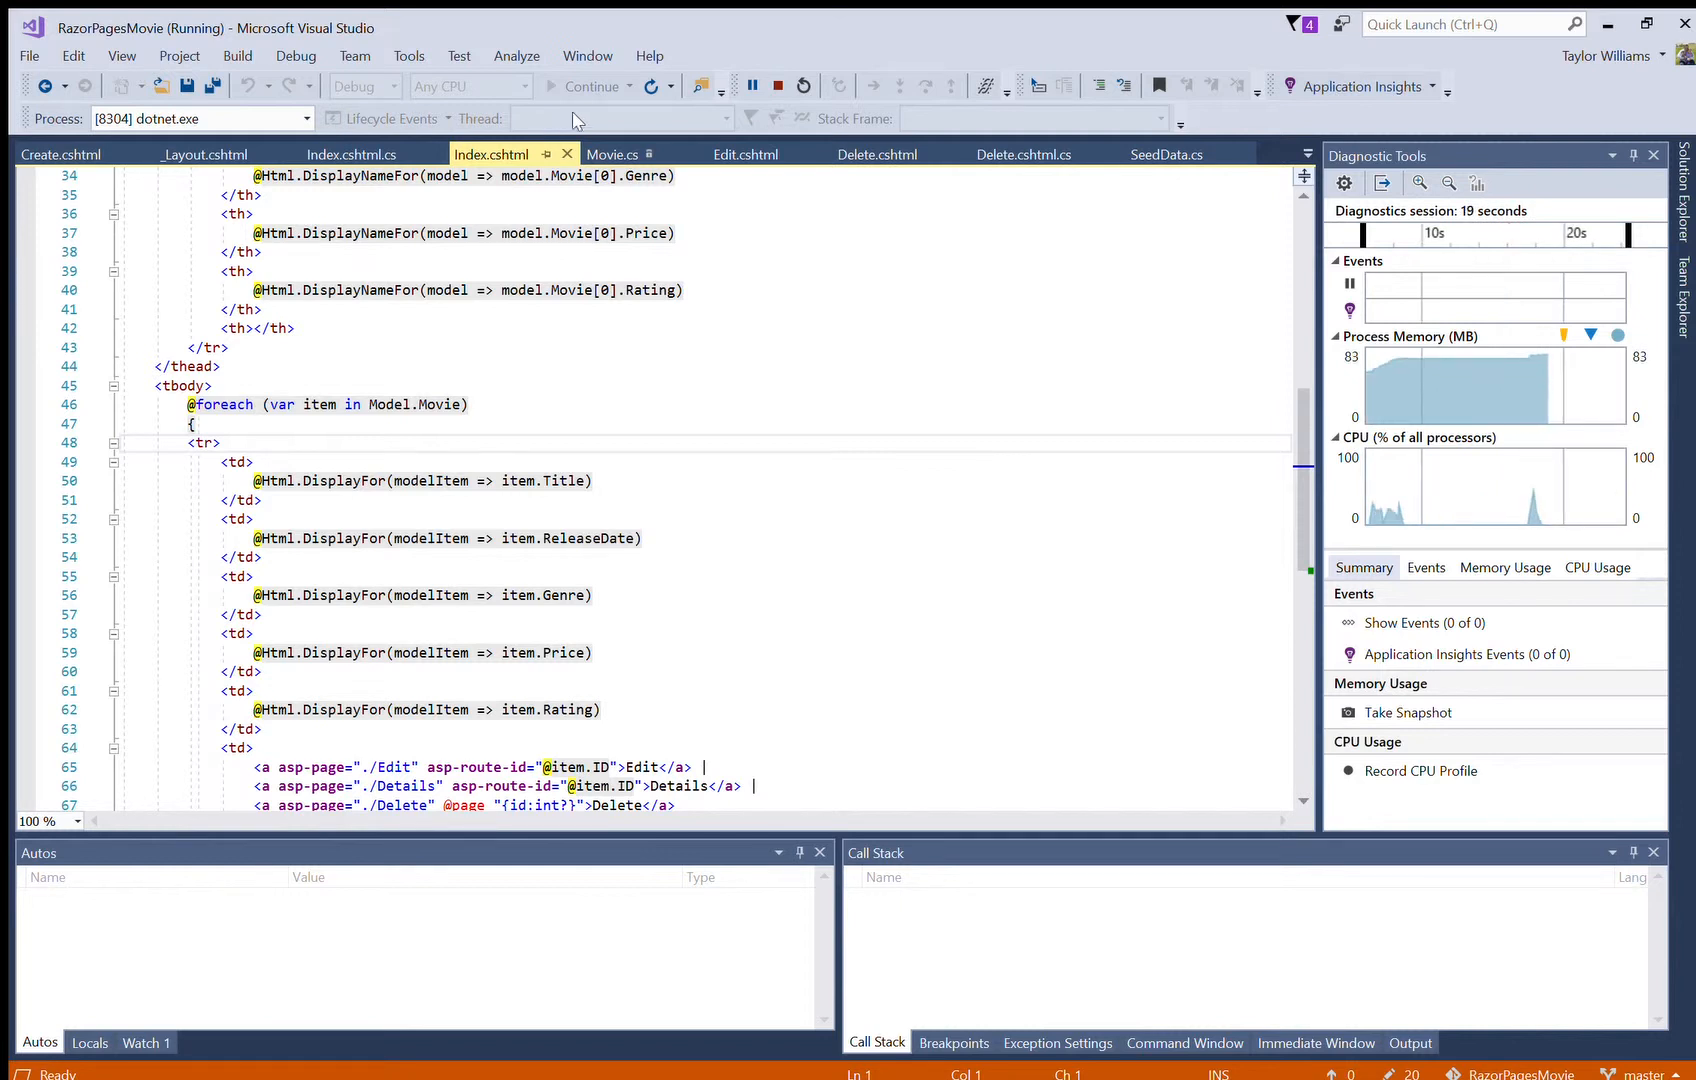
mouse_move(488, 258)
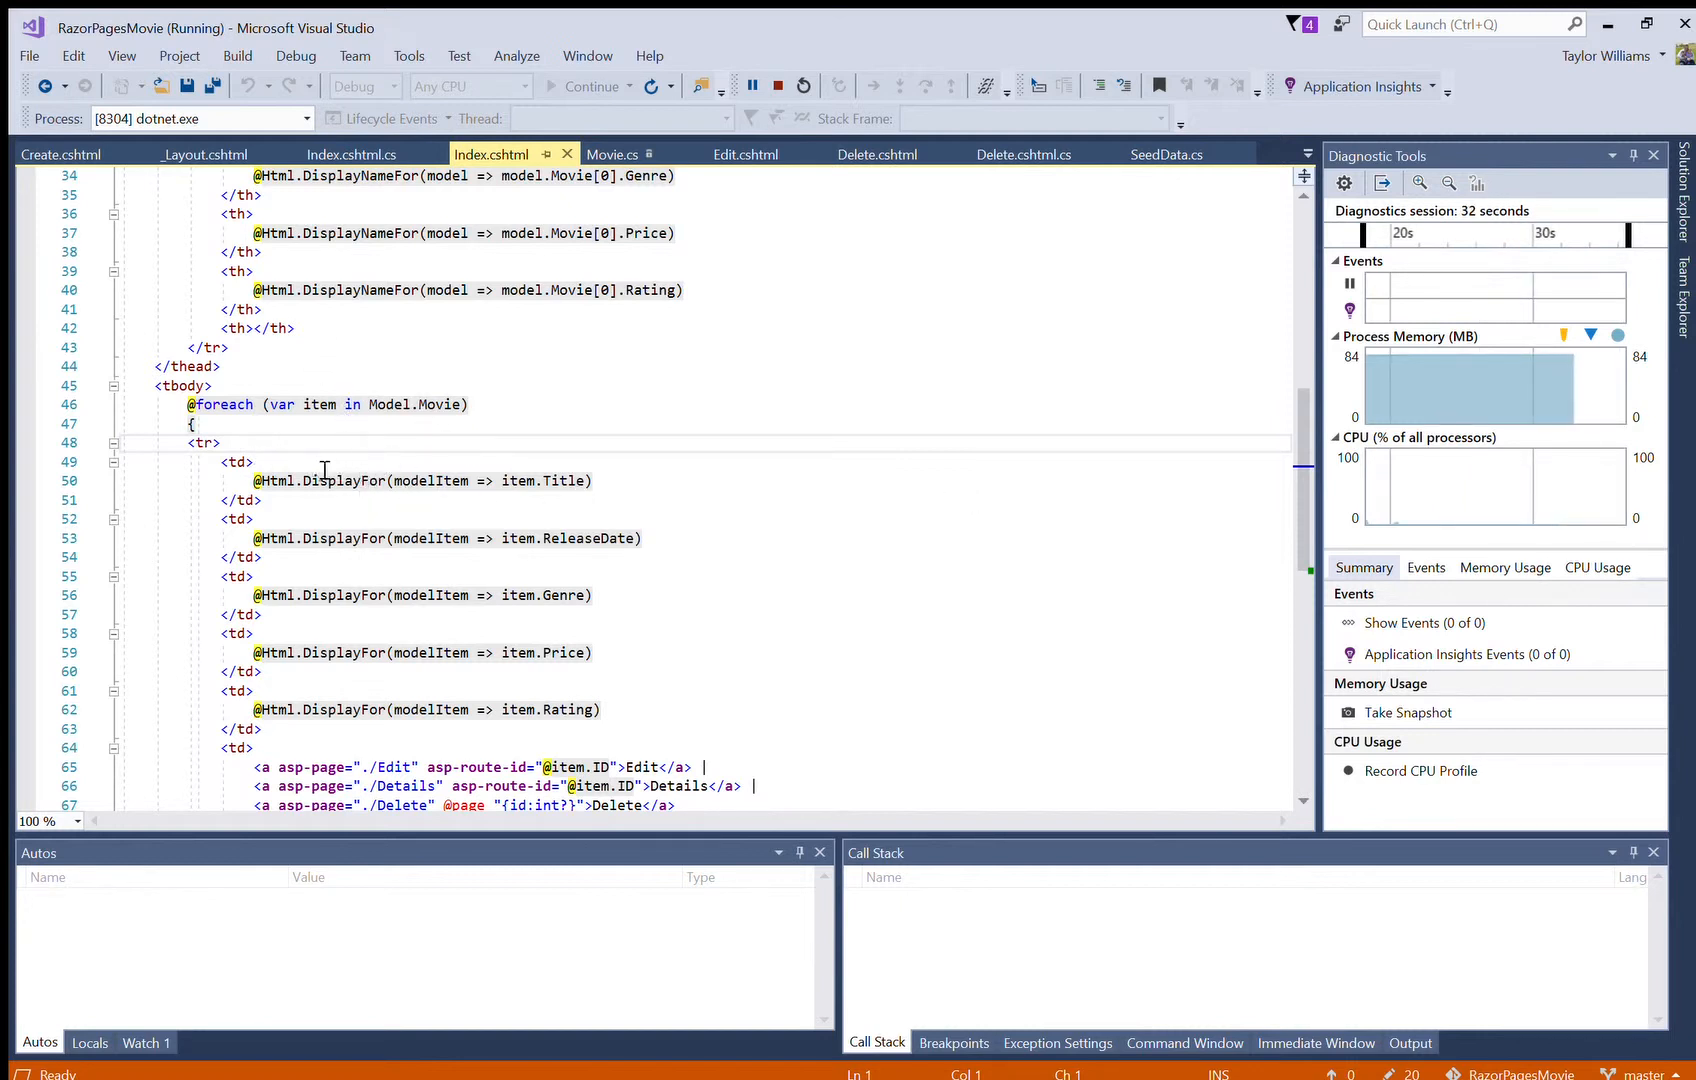
mouse_move(500, 374)
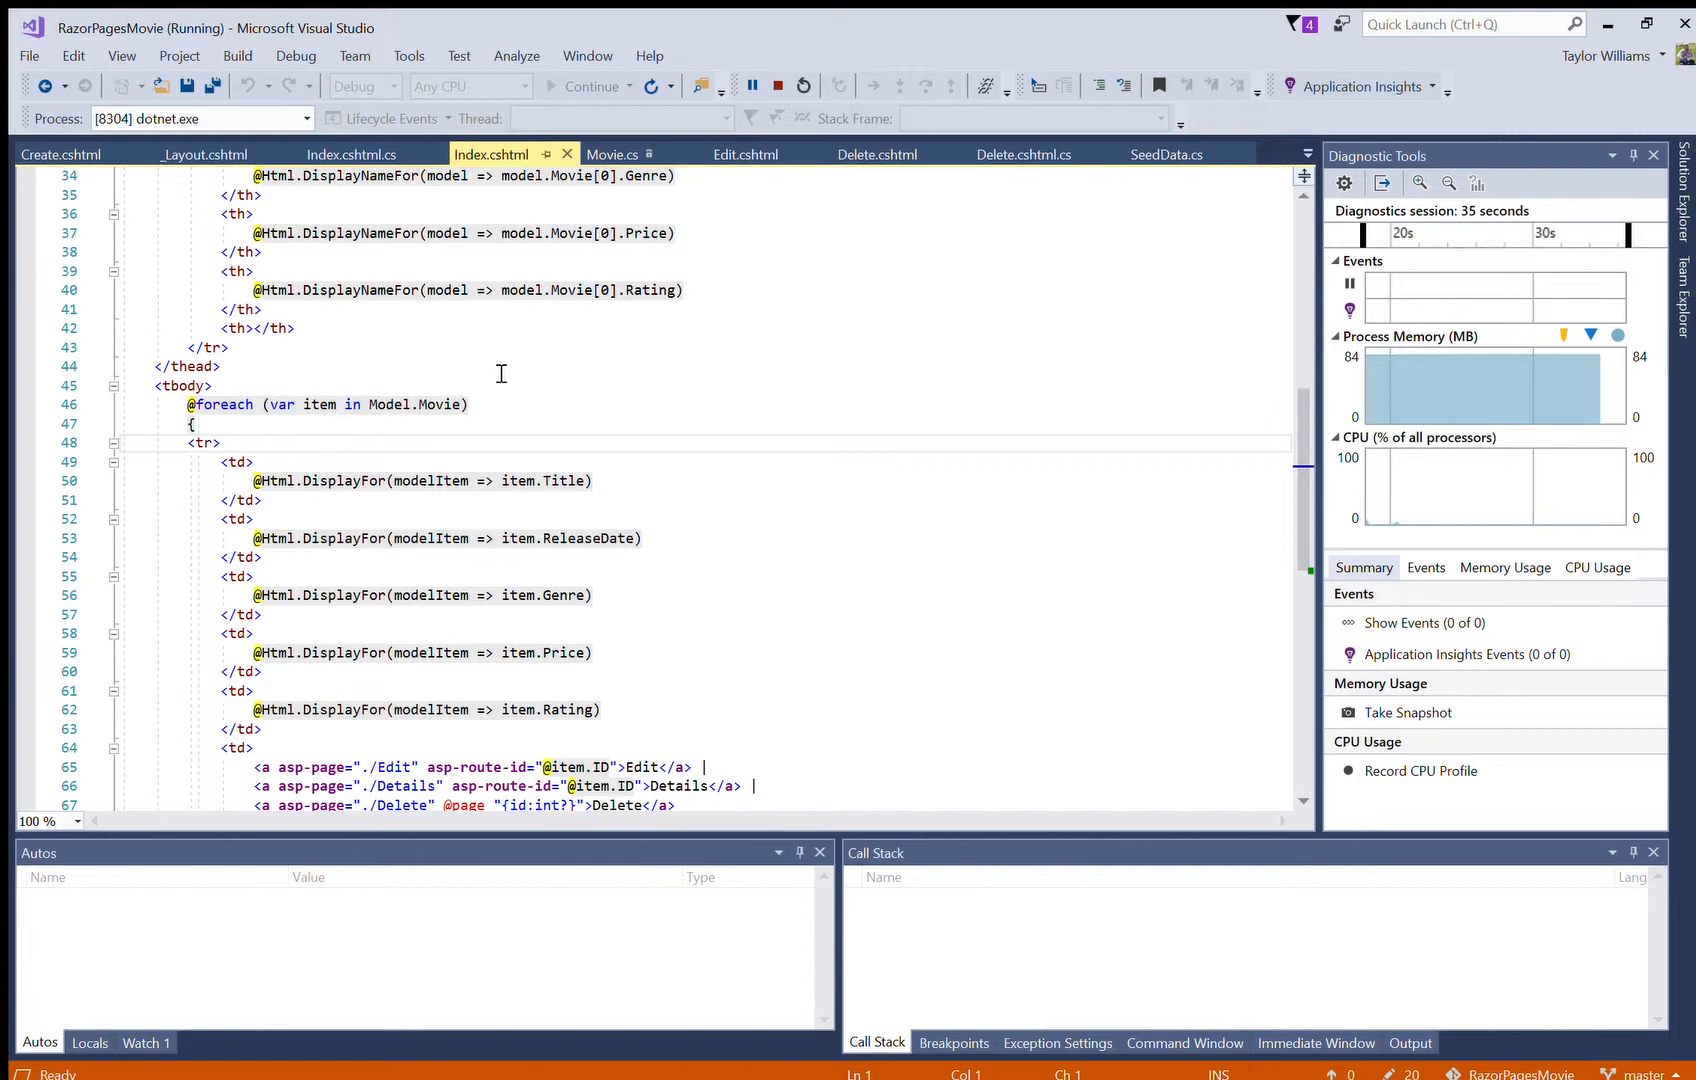
mouse_move(636, 376)
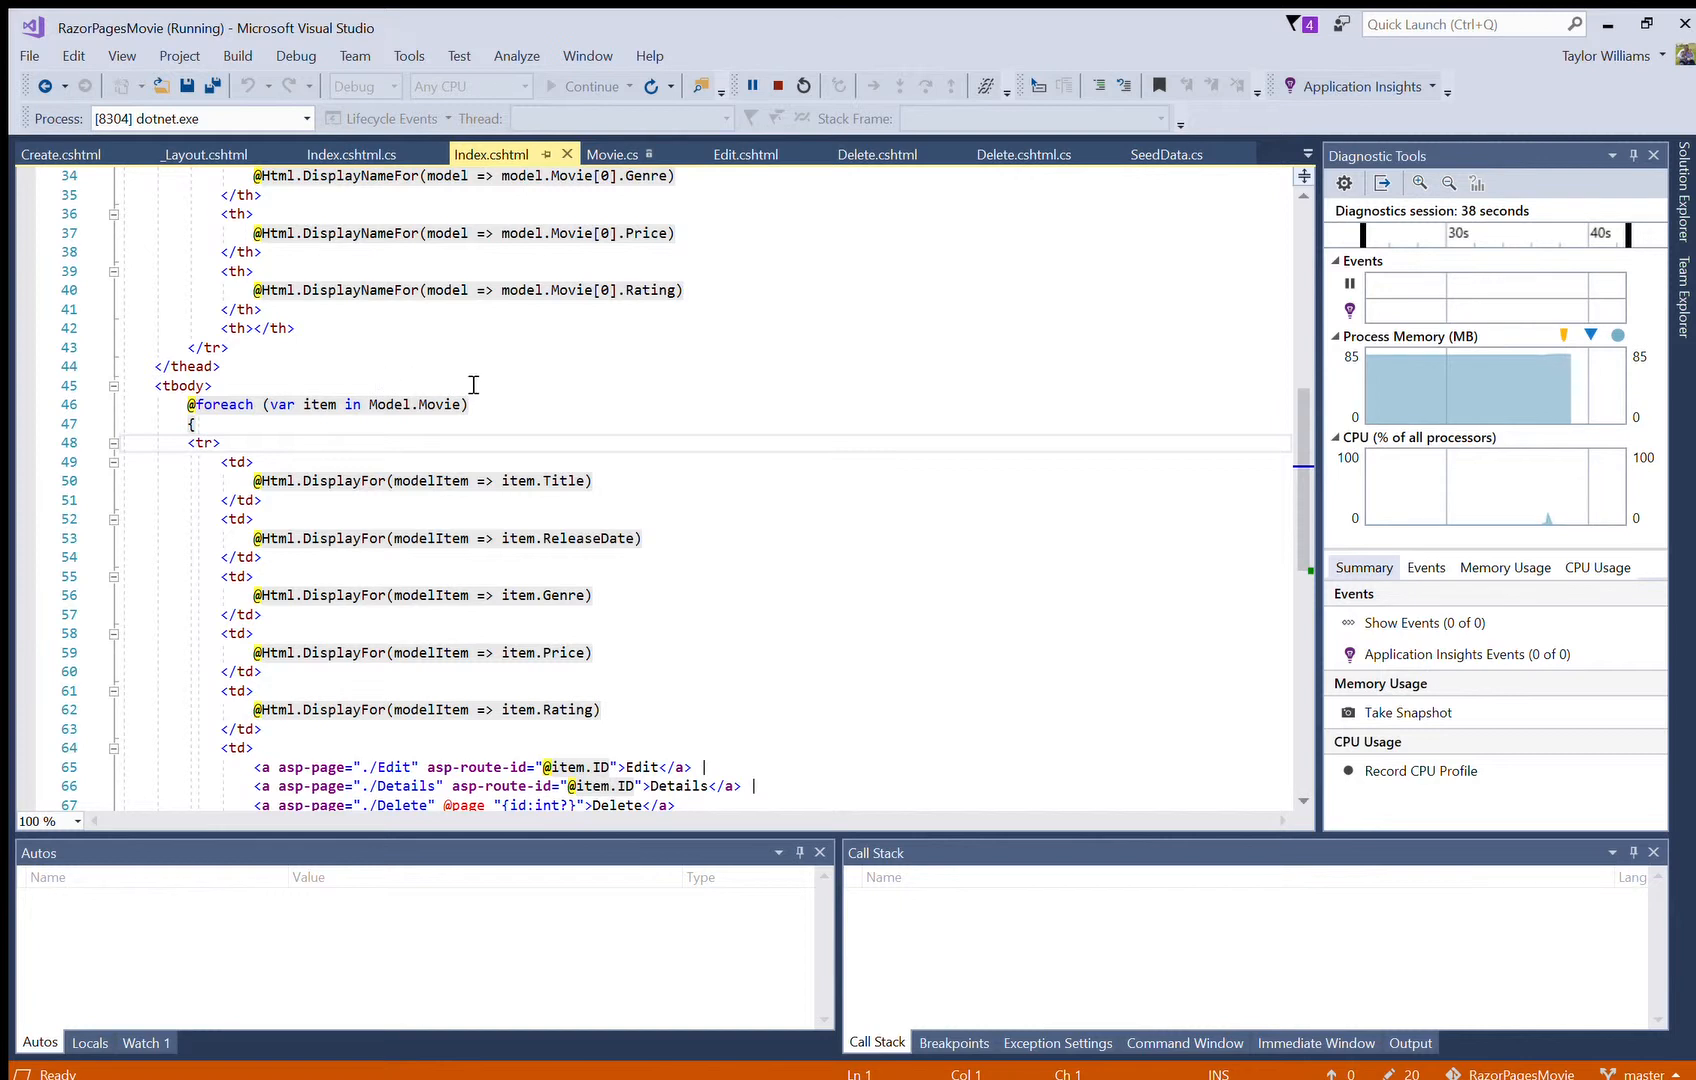
mouse_move(306, 370)
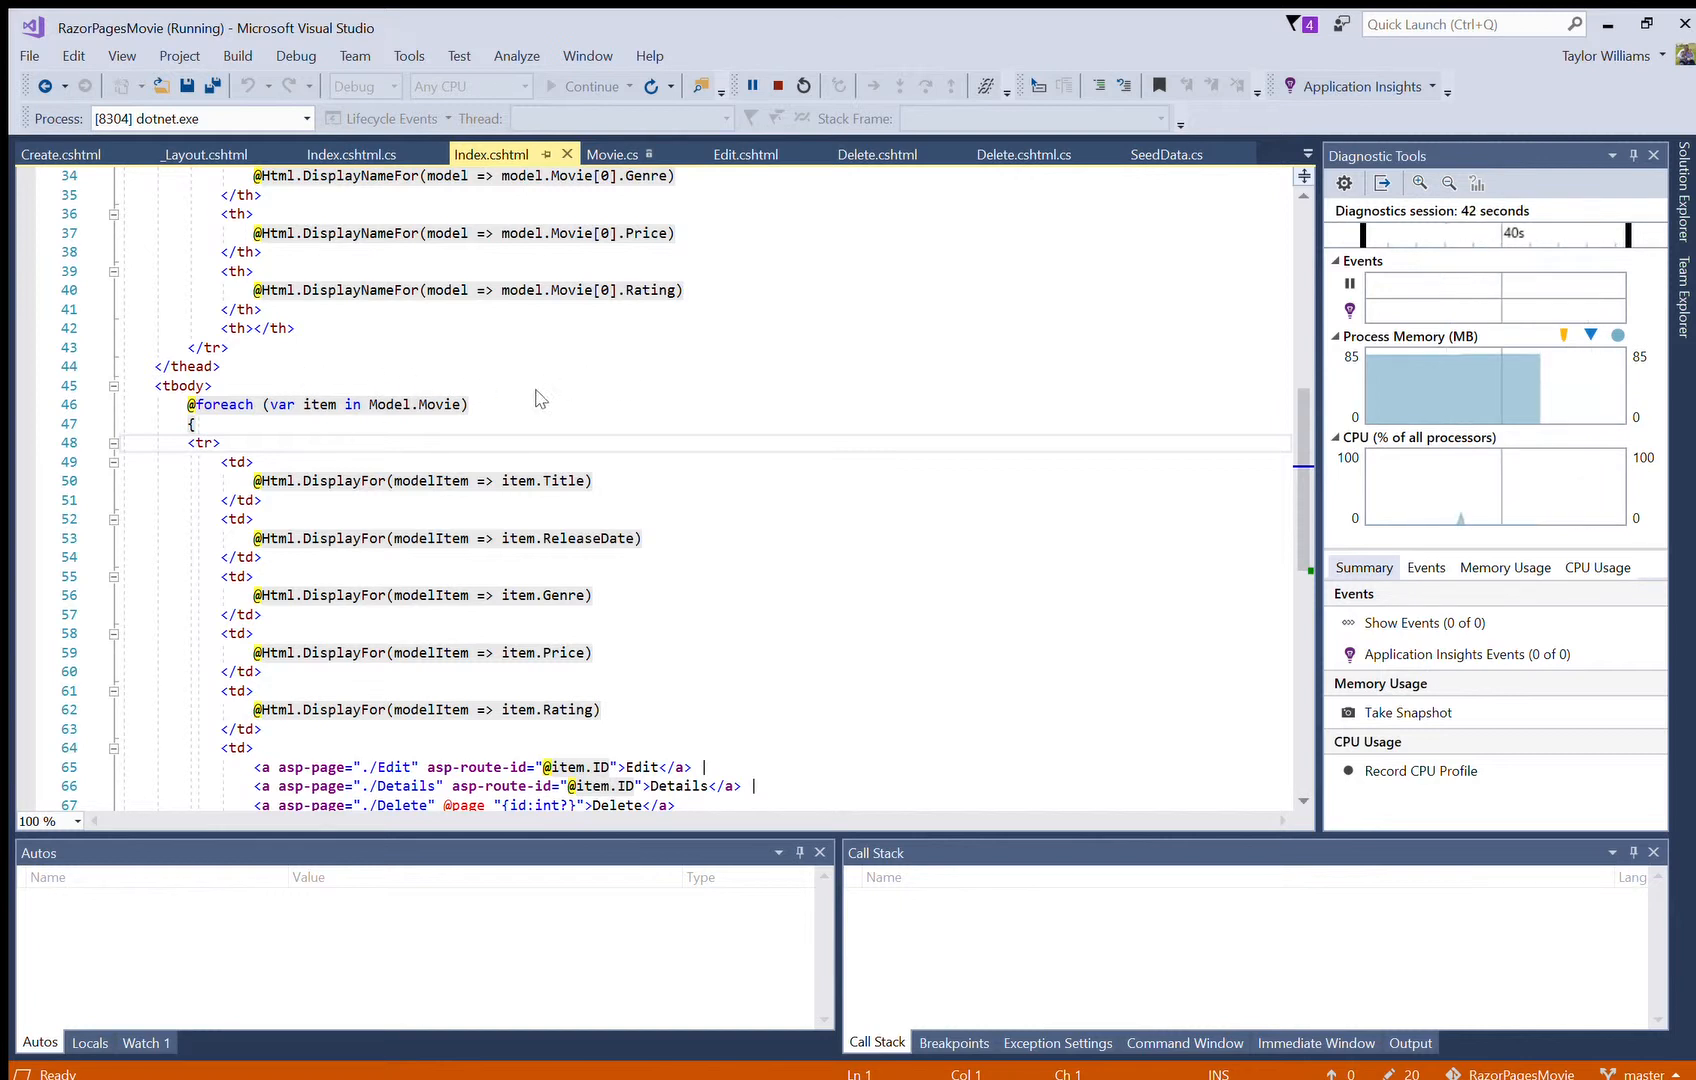
mouse_move(638, 378)
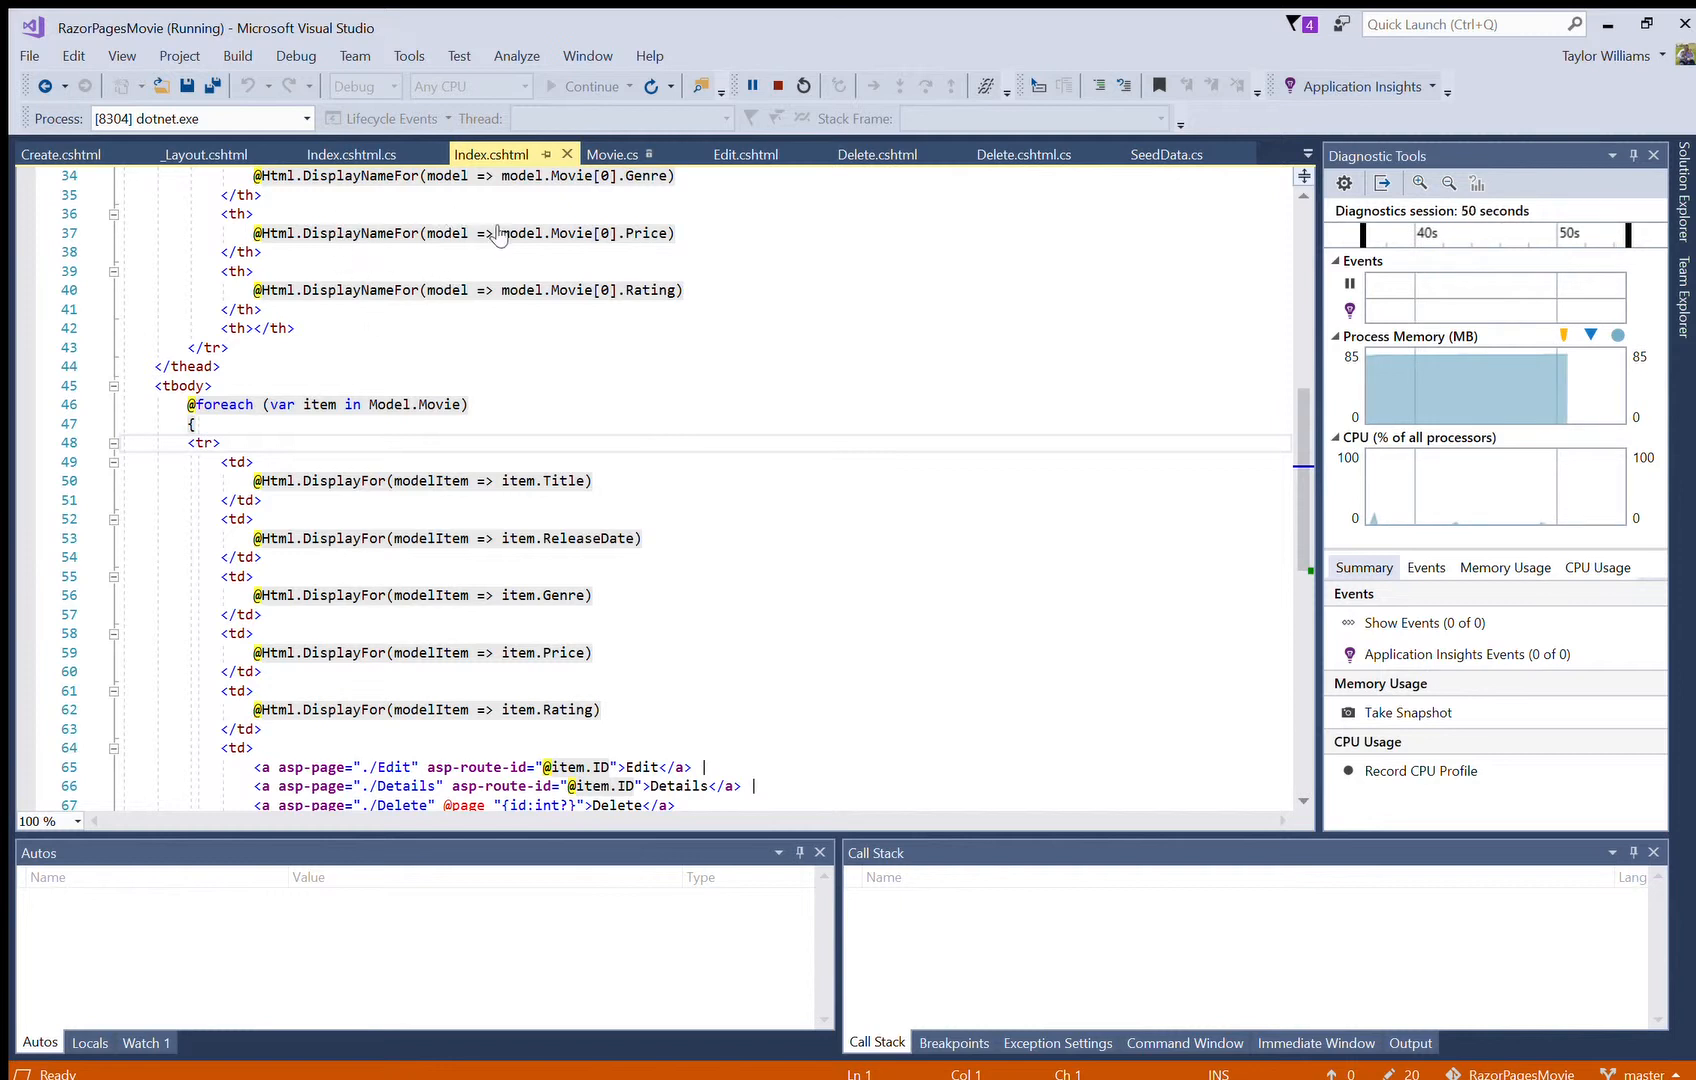
mouse_move(1104, 508)
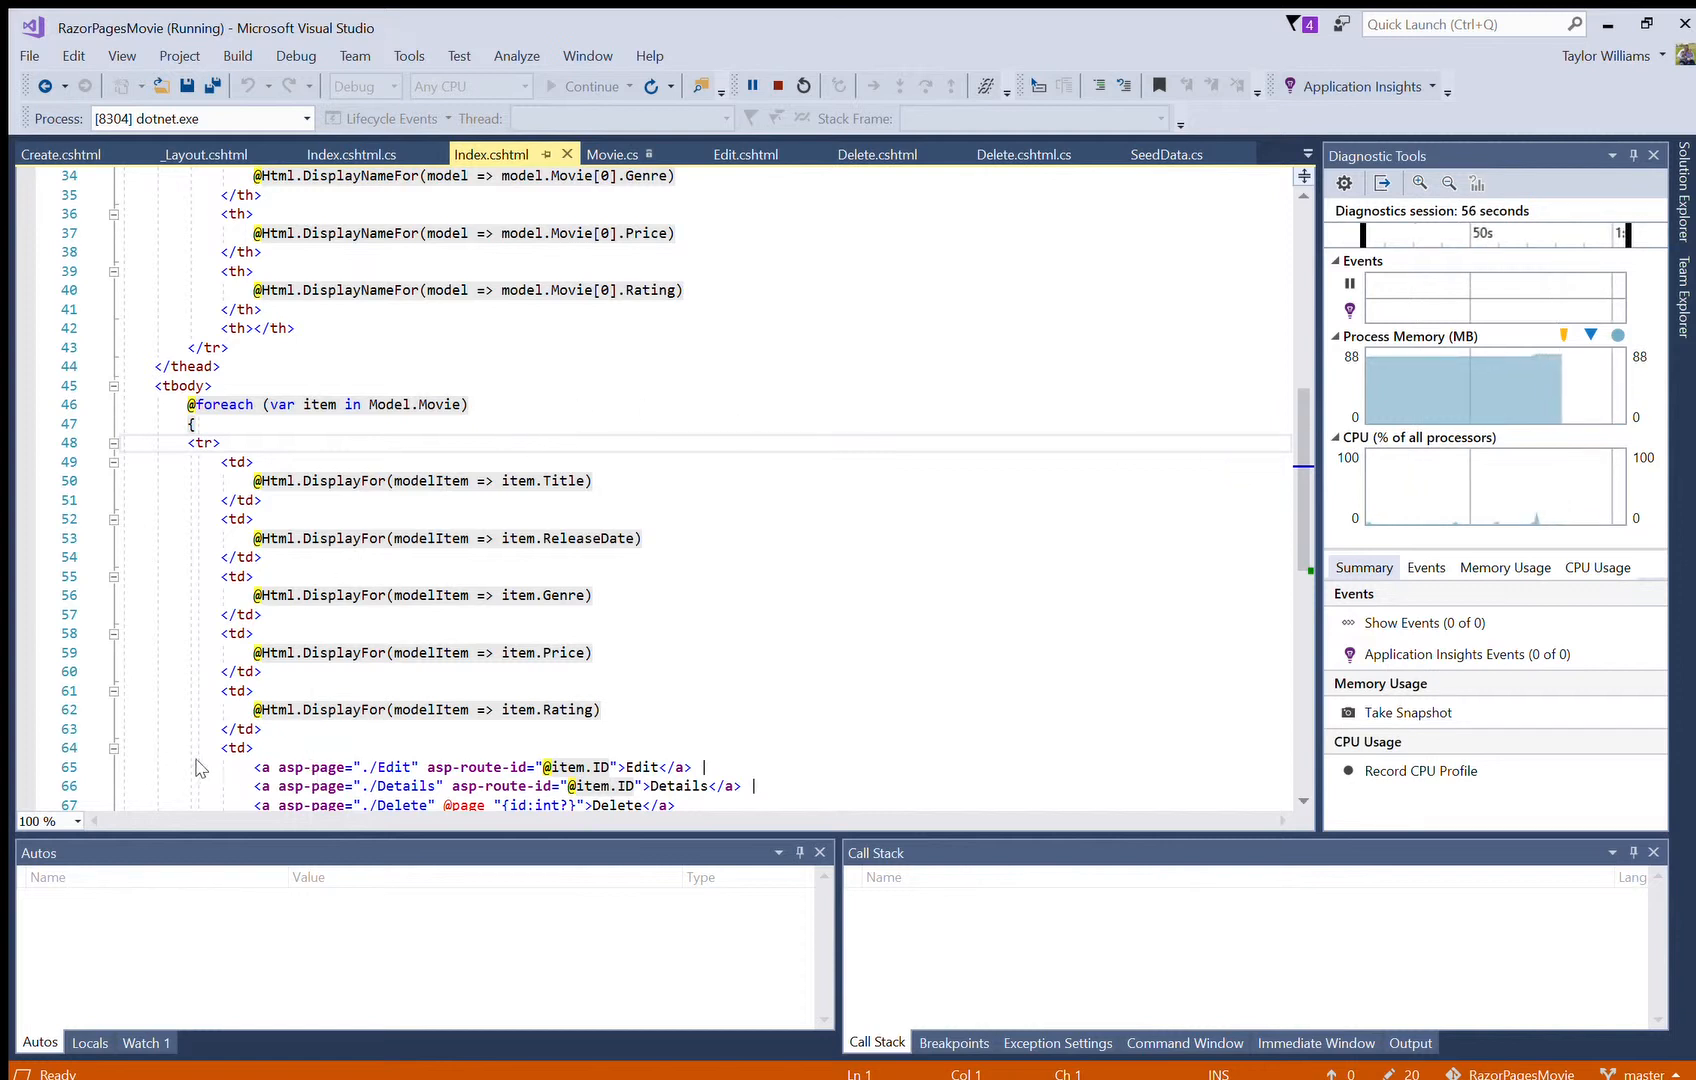
mouse_move(626, 744)
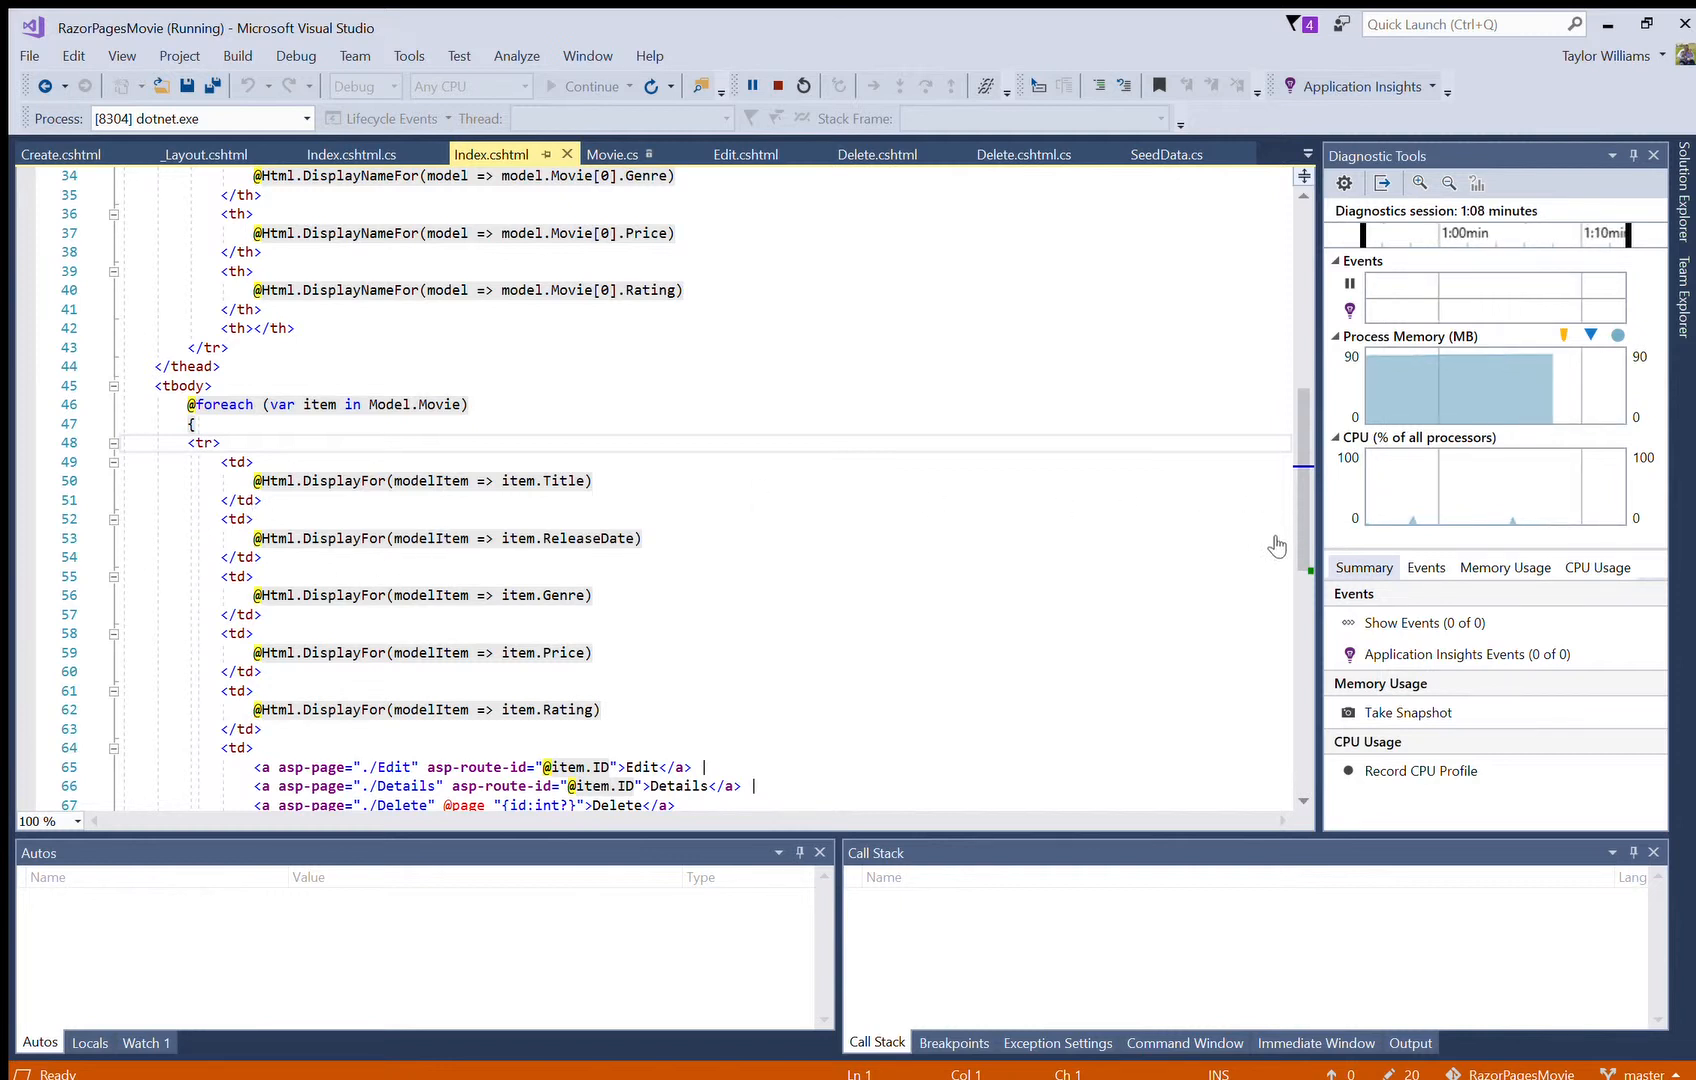
mouse_move(1316, 574)
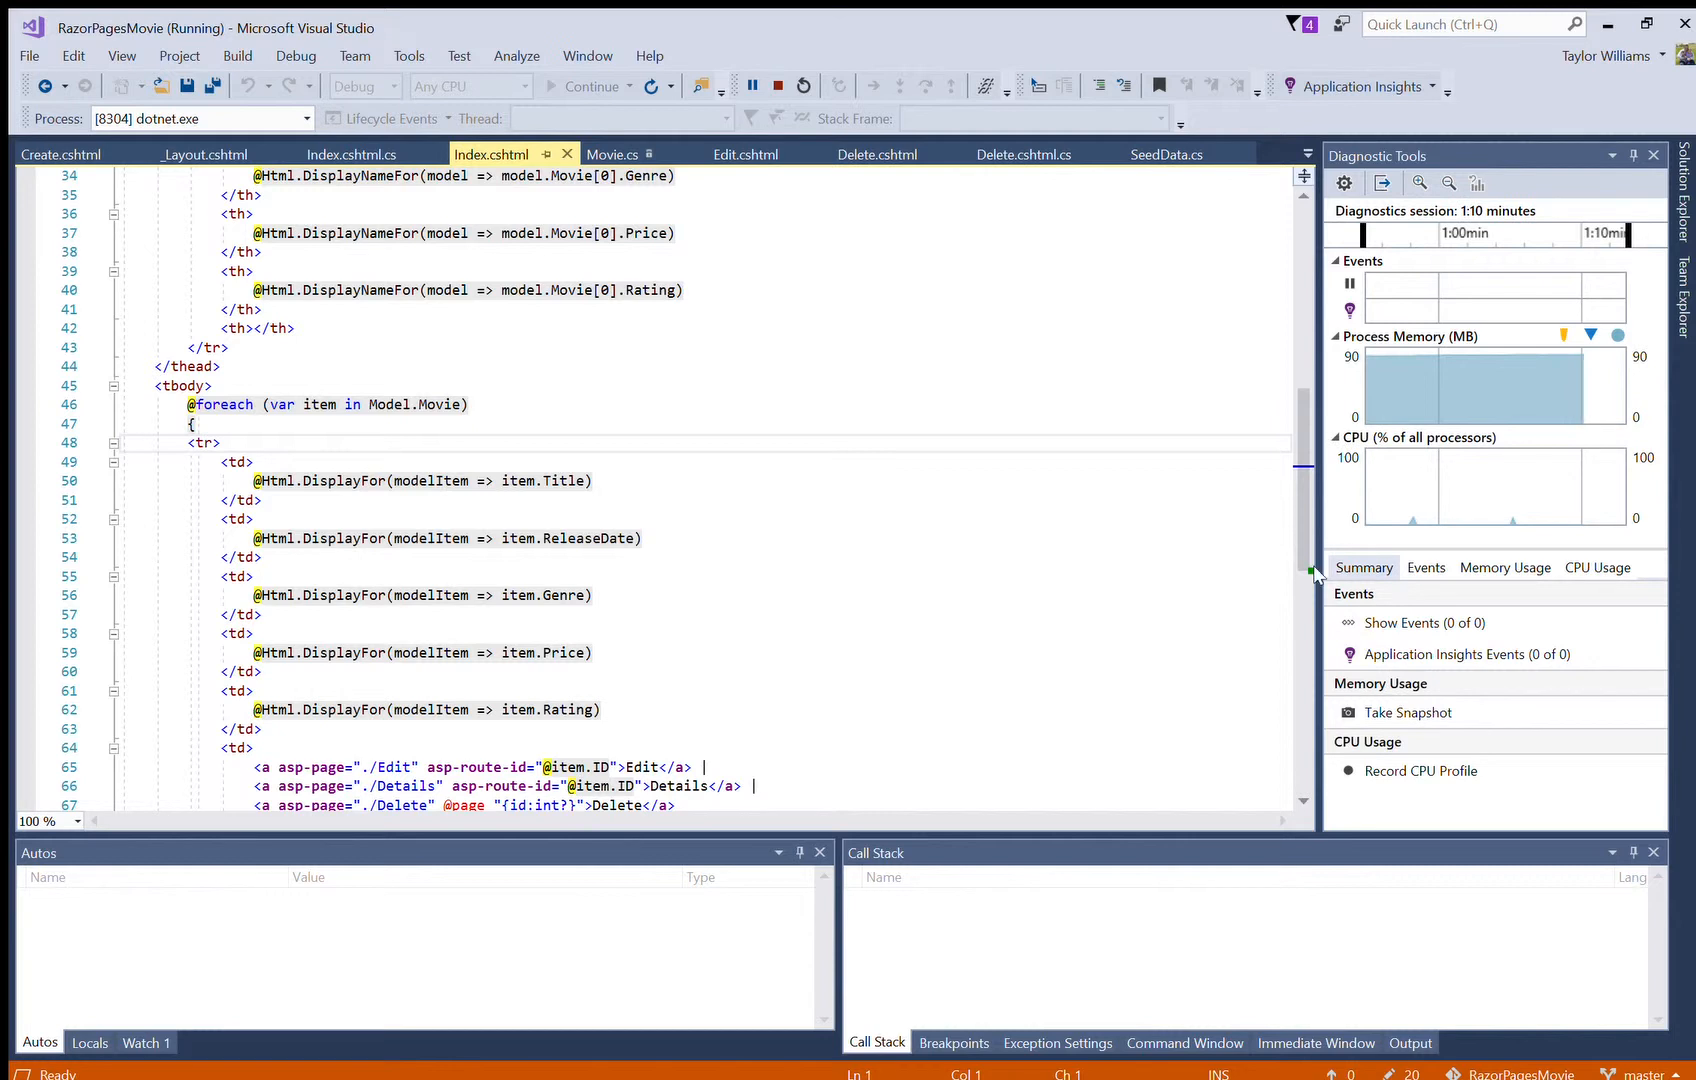
mouse_move(646, 354)
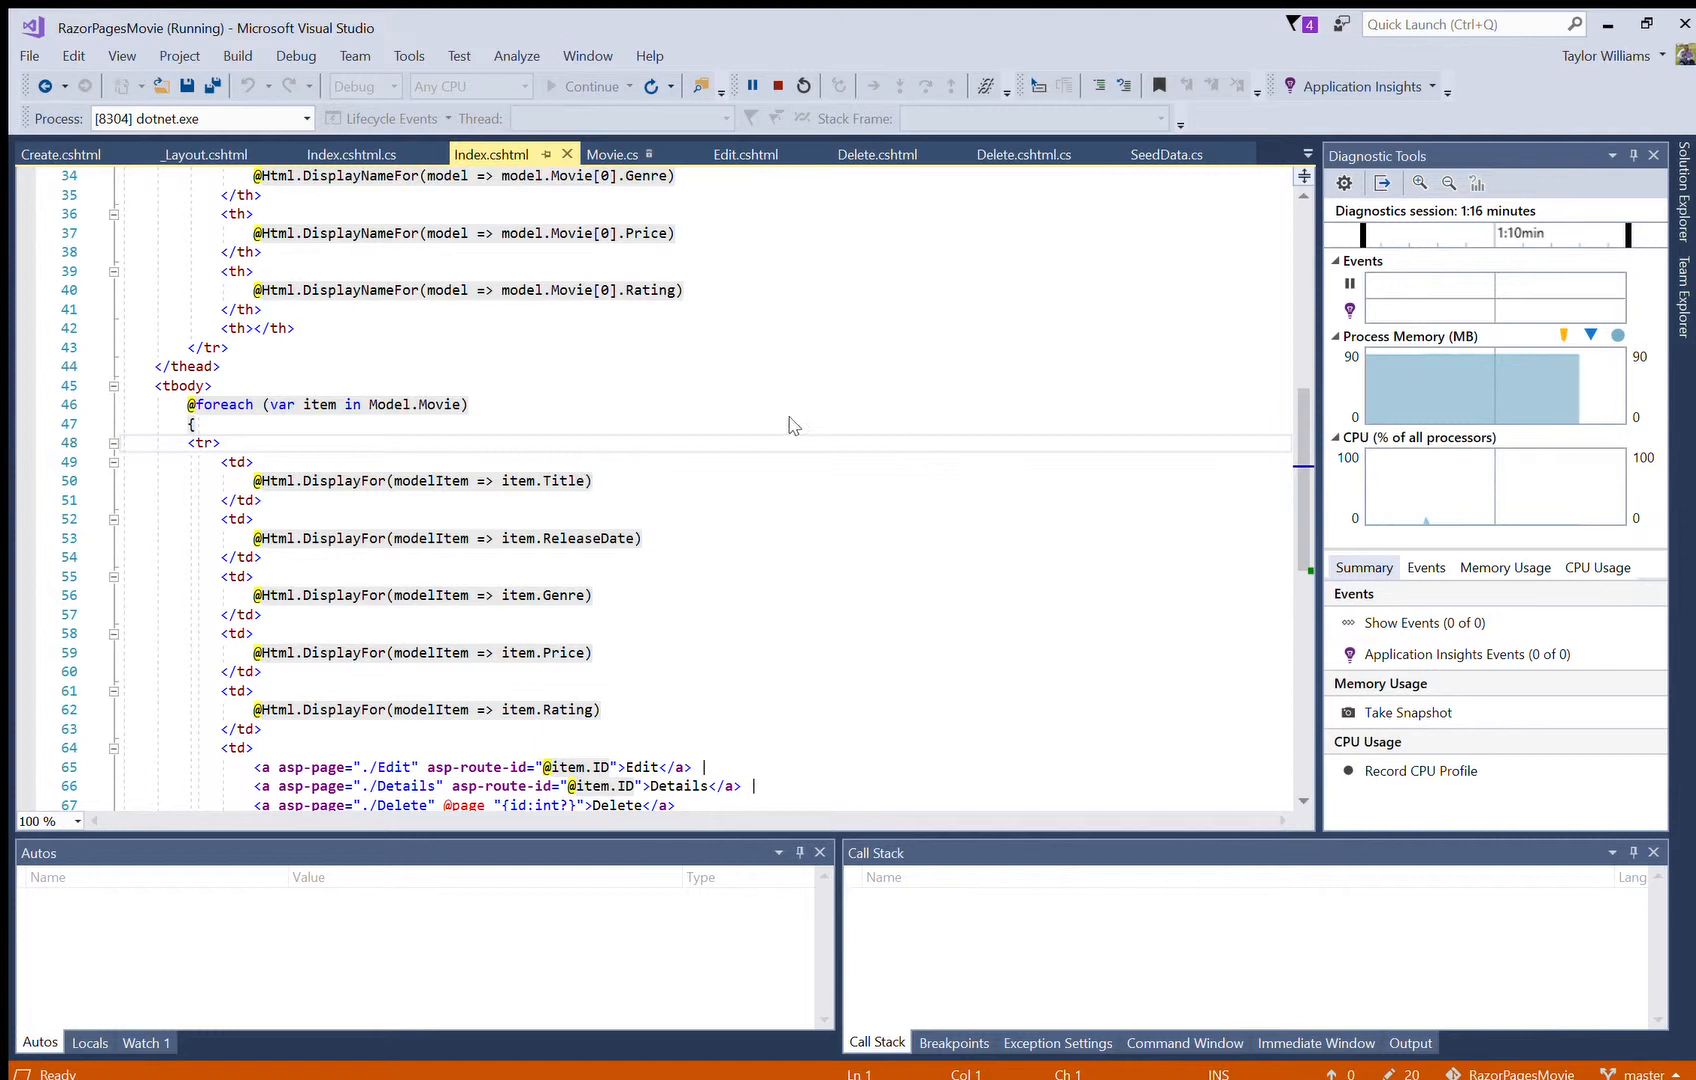
mouse_move(842, 506)
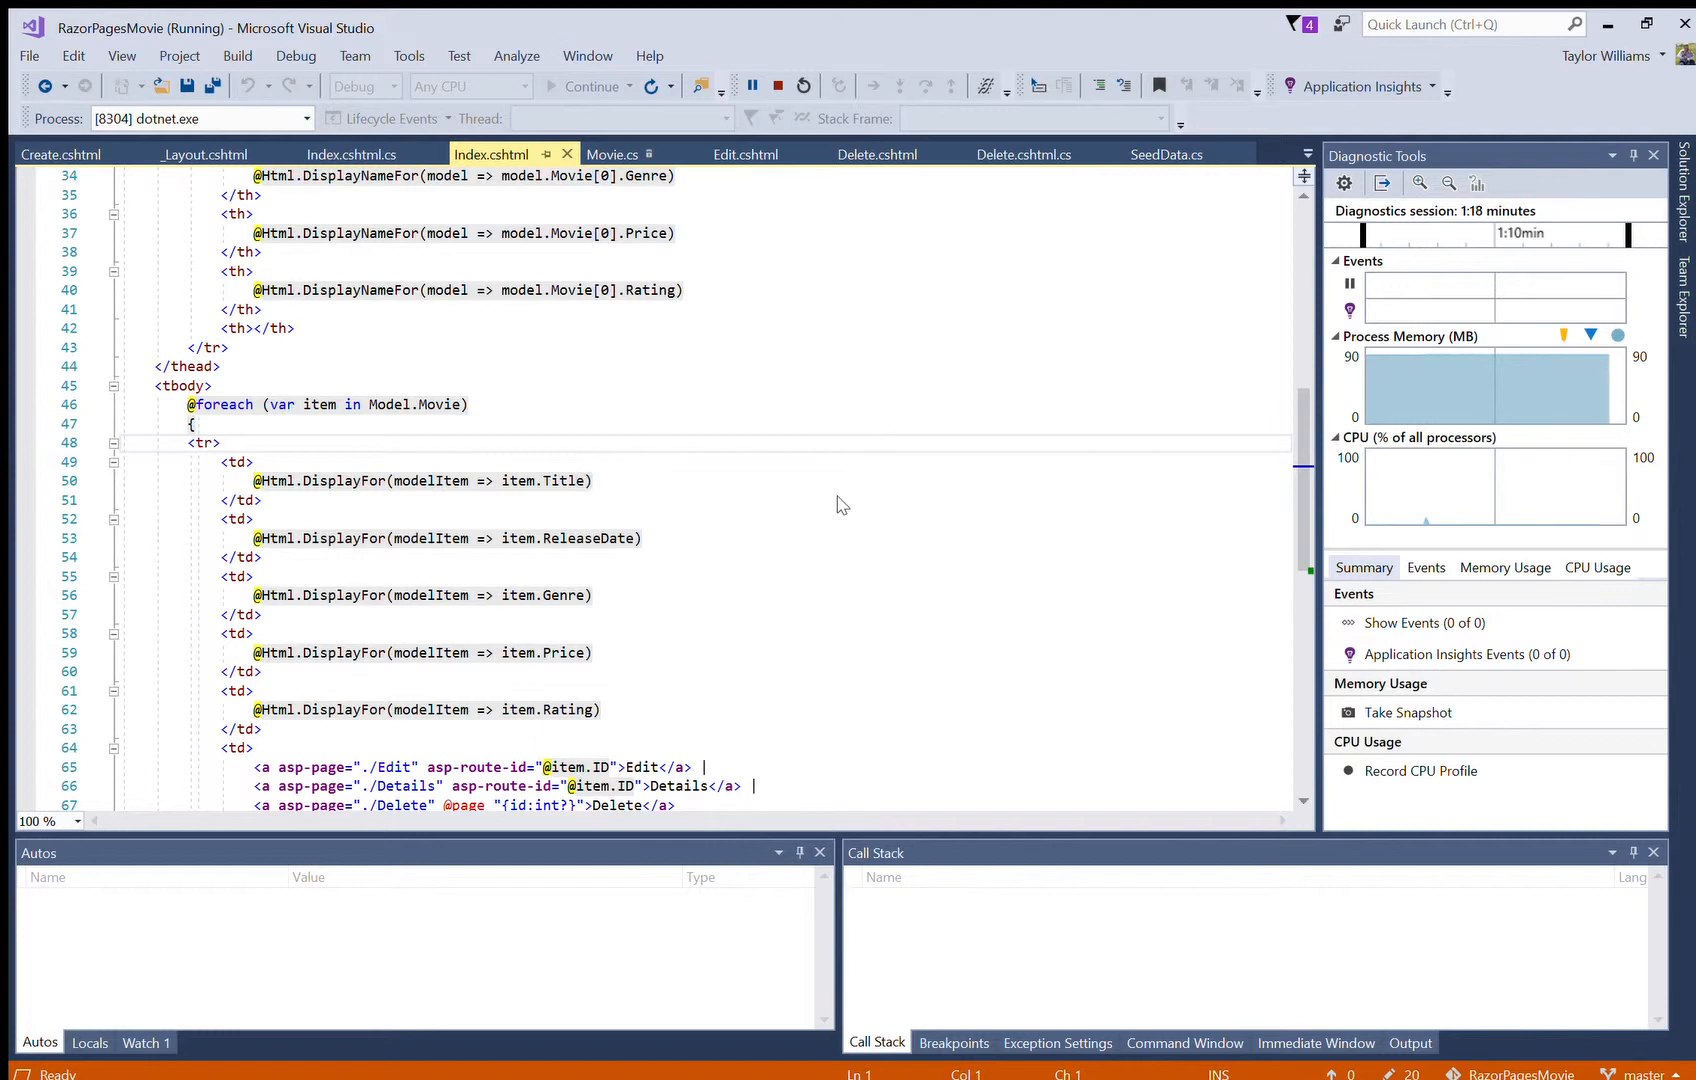